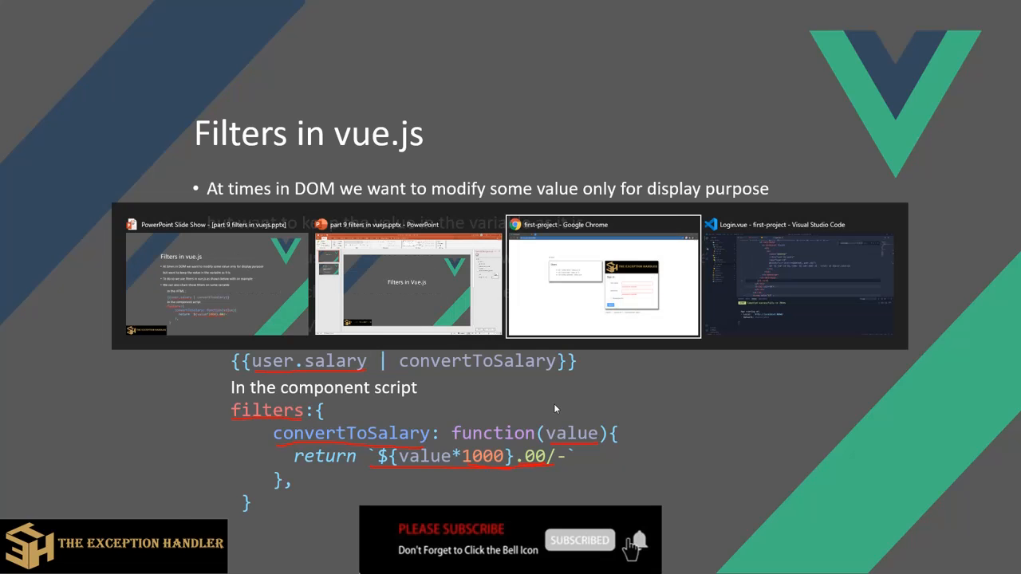
# Step: Unfold data() in Login.vue to show users with salaries 12, 10 and 8, and close Find
pyautogui.click(800, 280)
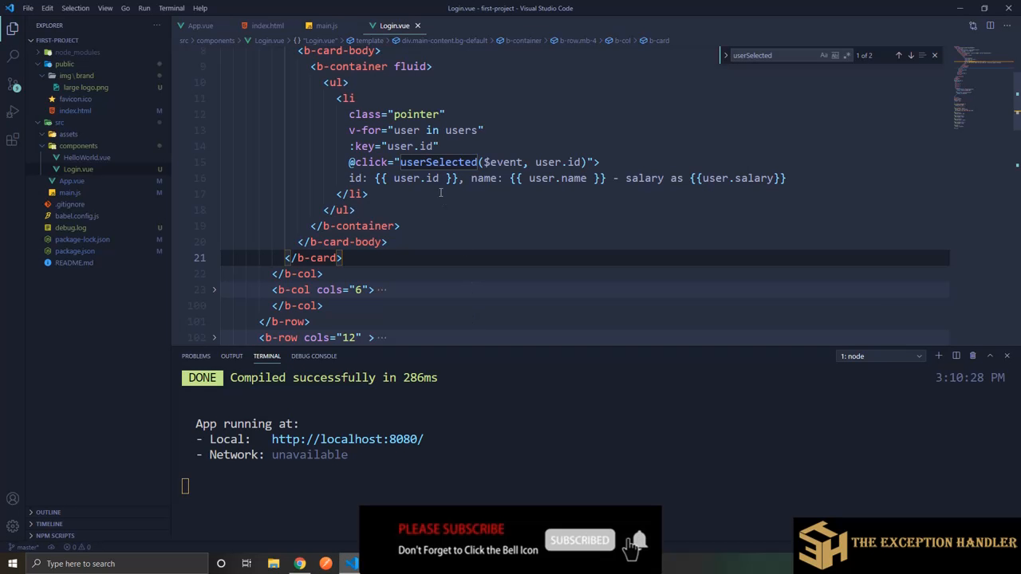
pyautogui.scroll(-3)
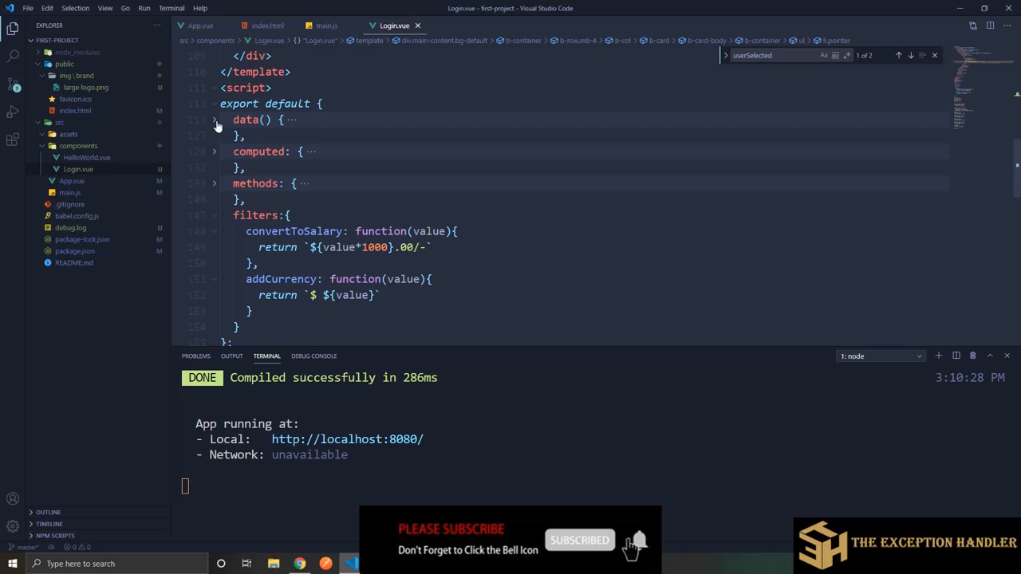
pyautogui.click(214, 120)
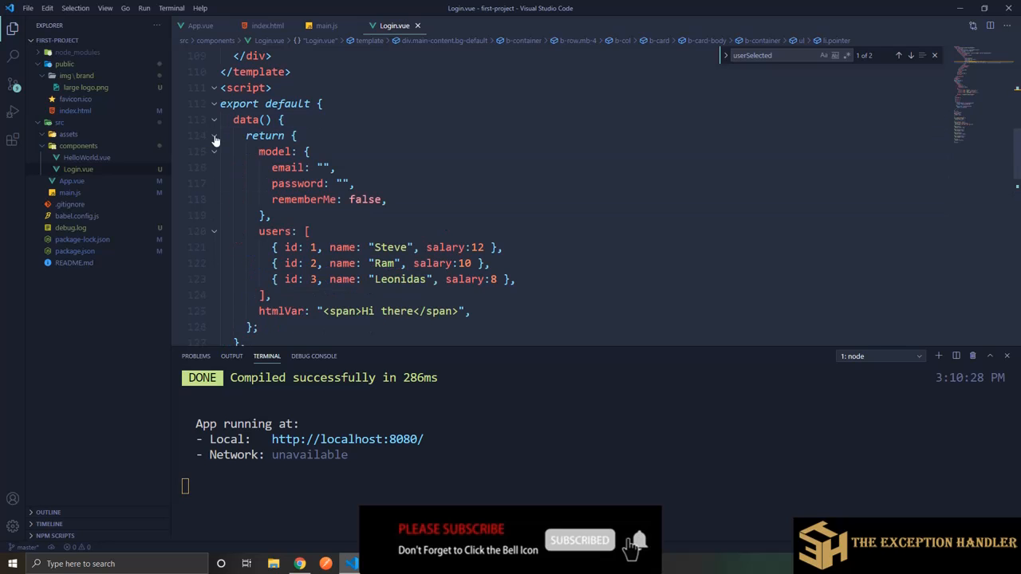
pyautogui.click(275, 231)
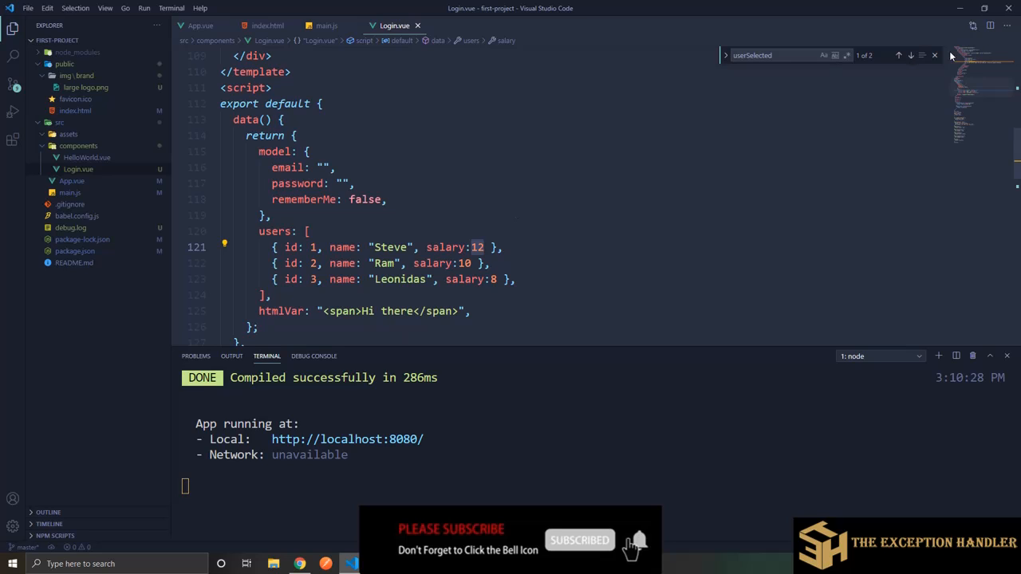
pyautogui.click(934, 55)
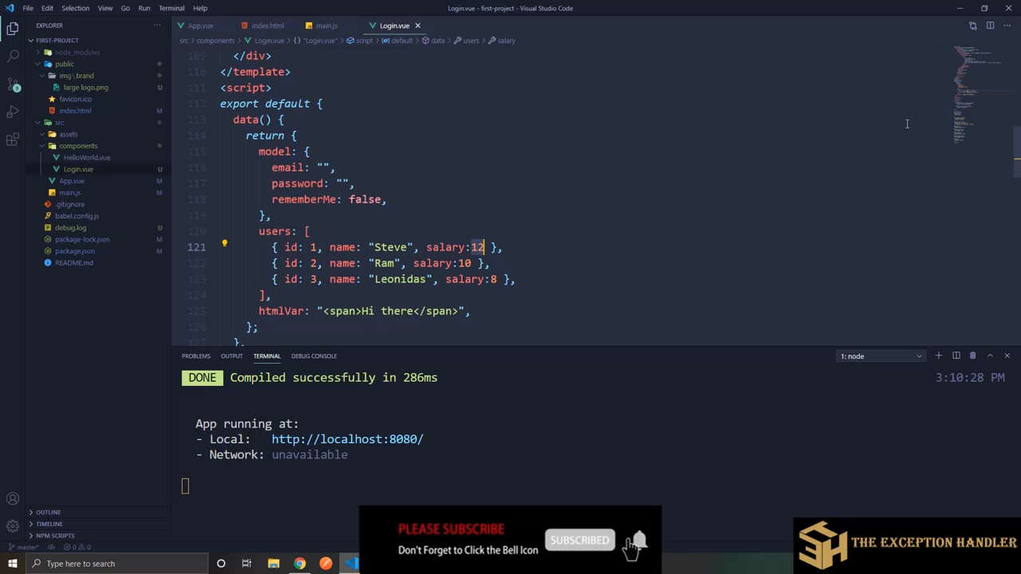
pyautogui.moveTo(473, 211)
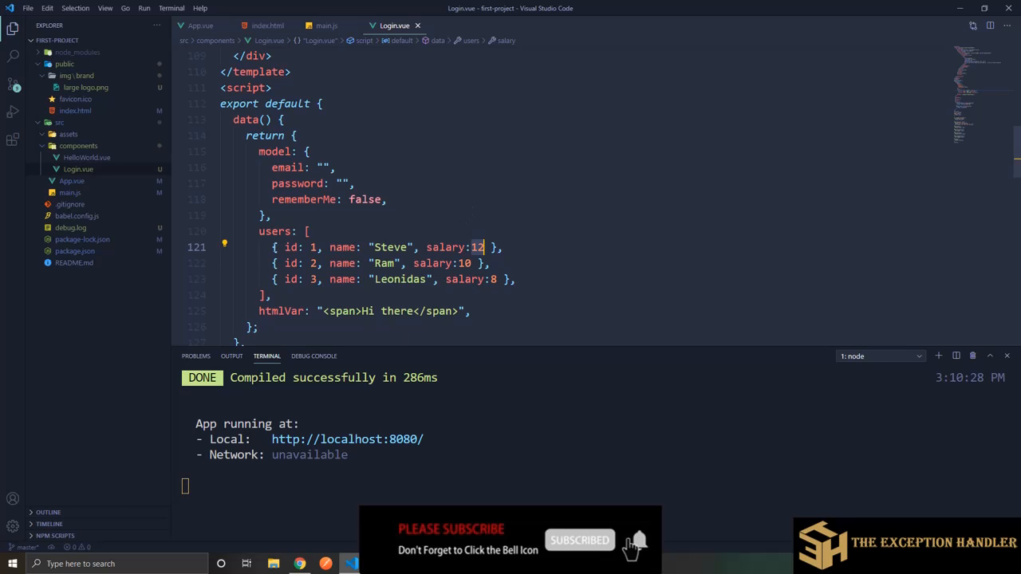
pyautogui.scroll(3)
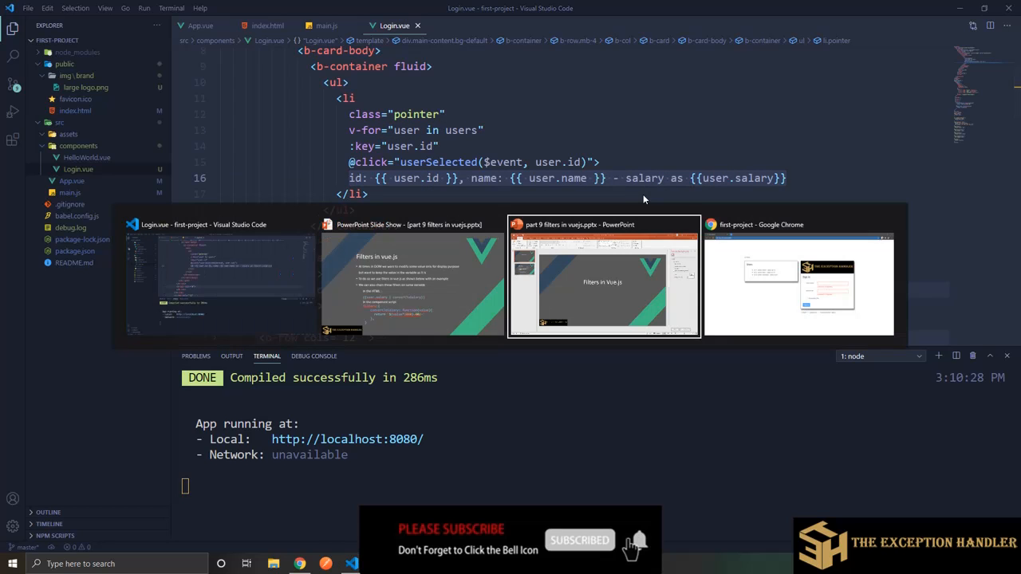
# Step: Check the Chrome Users list showing raw salaries 12, 10 and 8
pyautogui.click(797, 283)
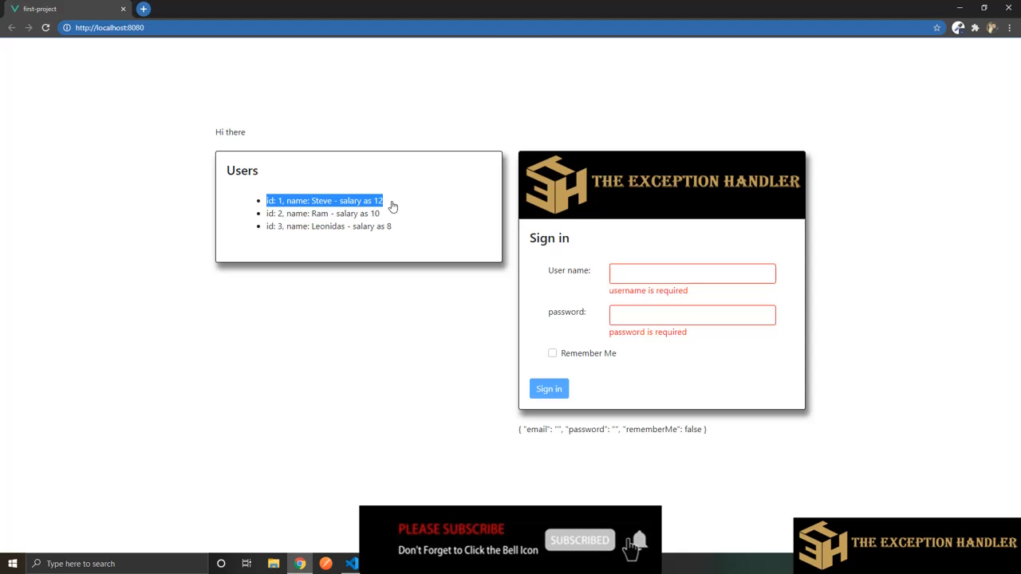
pyautogui.click(349, 564)
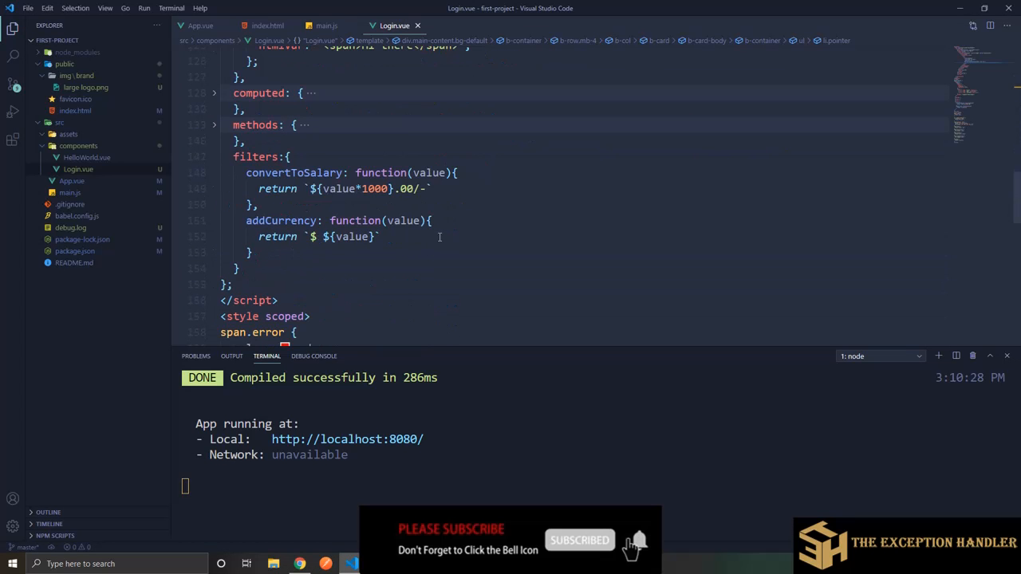
# Step: Pipe {{user.salary}} on template line 16 through convertToSalary
pyautogui.doubleClick(255, 183)
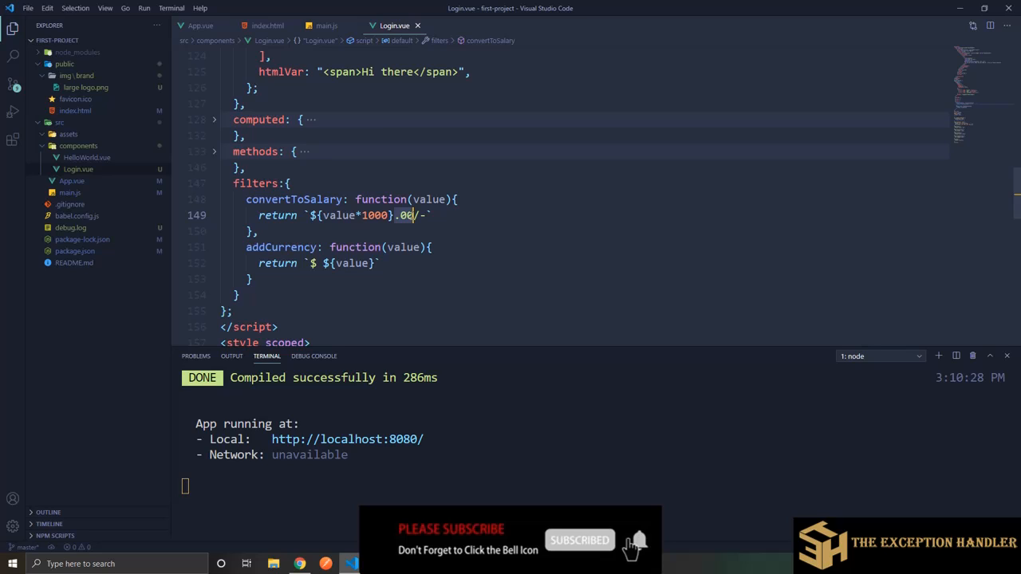
pyautogui.doubleClick(293, 199)
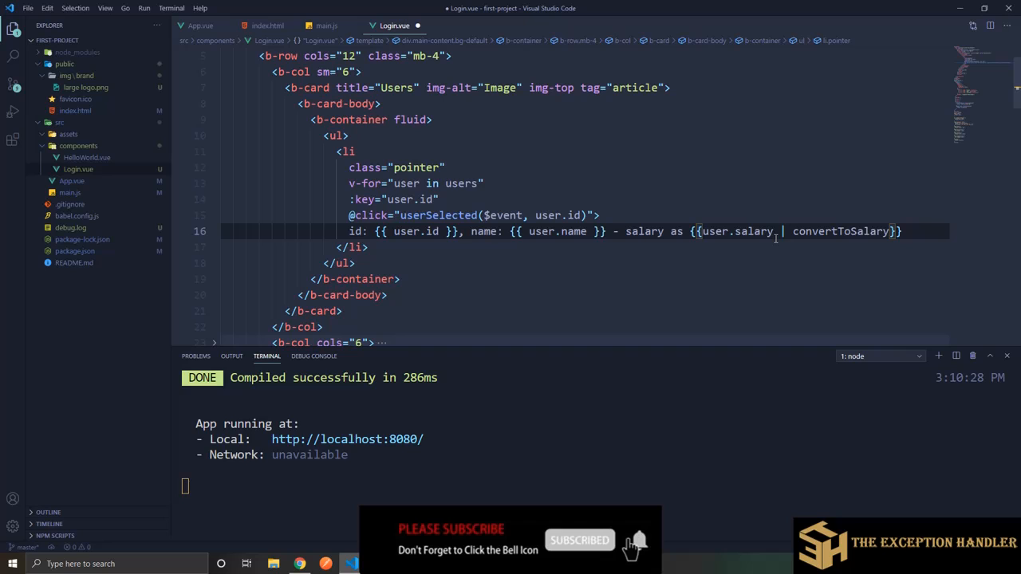
pyautogui.click(298, 564)
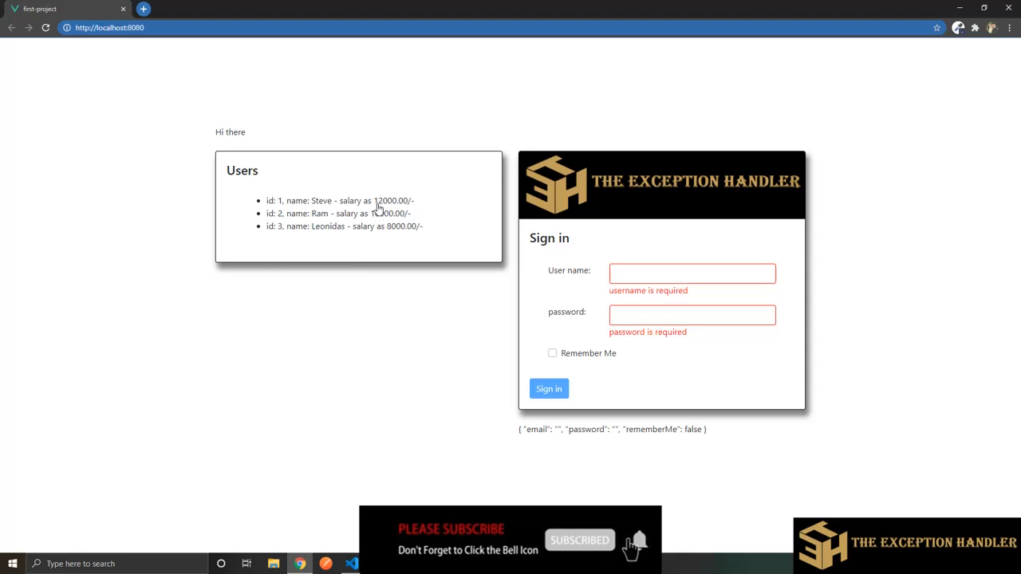
pyautogui.moveTo(384, 208)
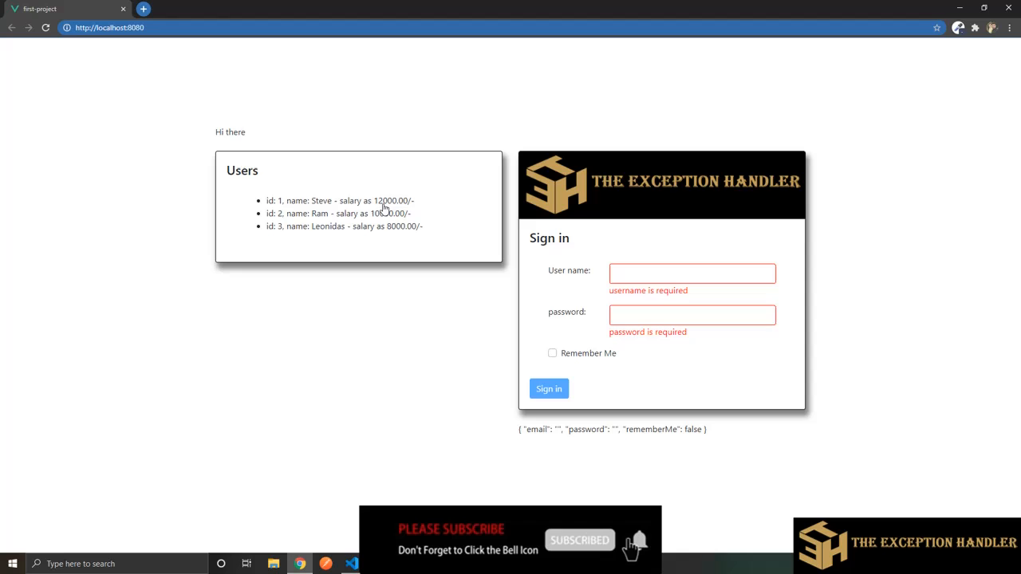
pyautogui.moveTo(400, 210)
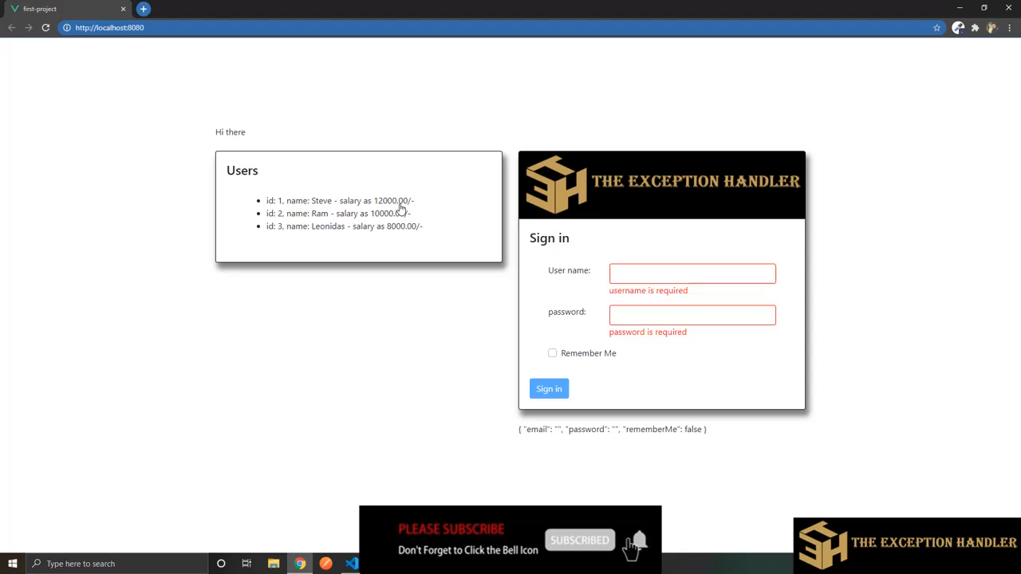
pyautogui.moveTo(412, 202)
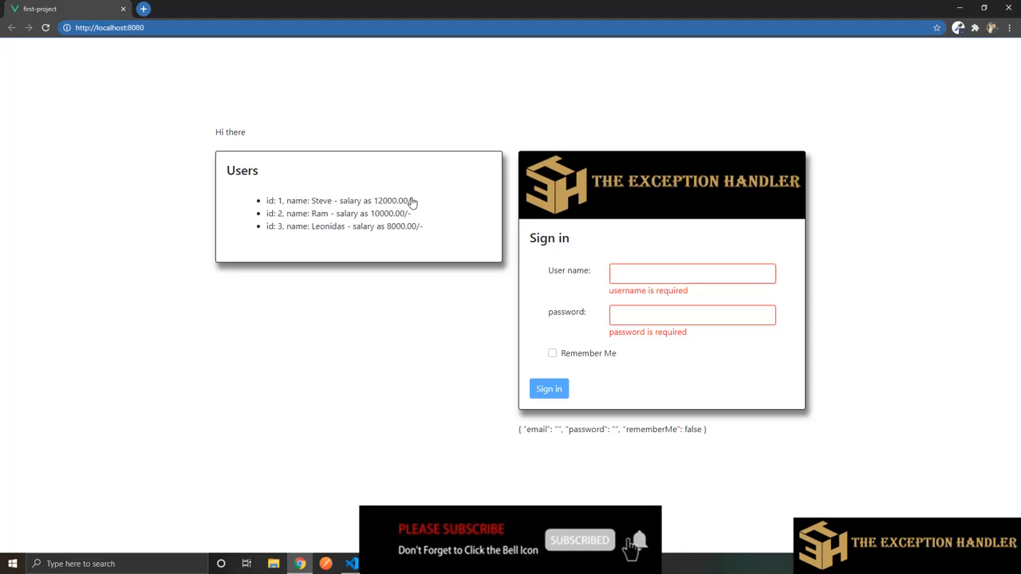
pyautogui.moveTo(428, 210)
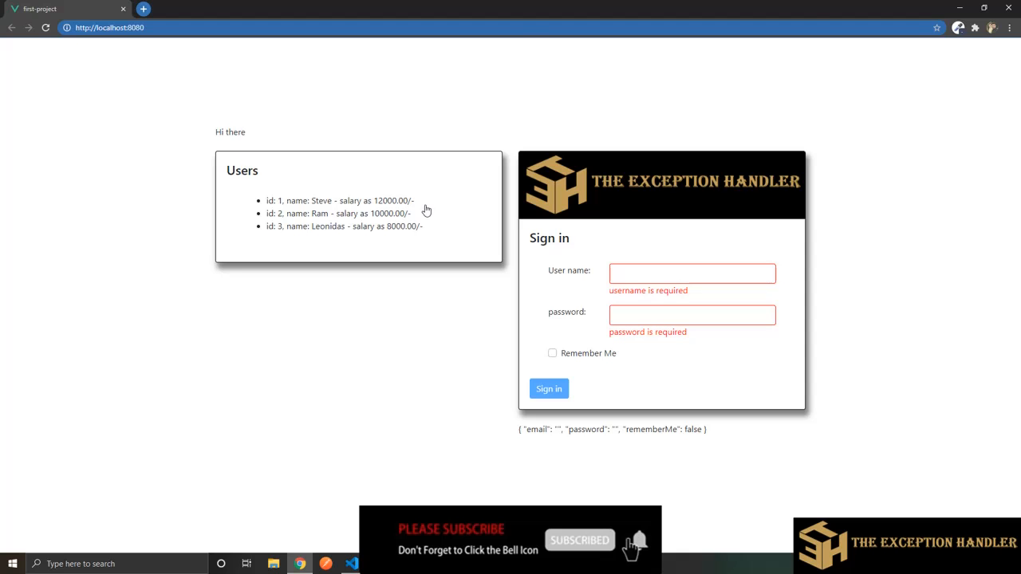
# Step: Compare Chrome's salaries 12000.00/-, 10000.00/-, 8000.00/- against the Login.vue template code
pyautogui.click(350, 564)
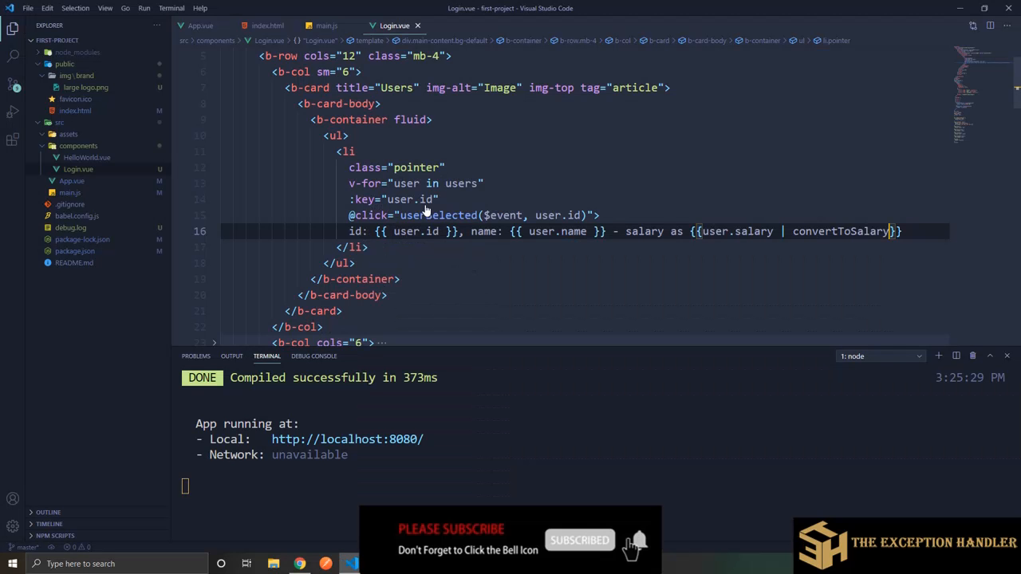
pyautogui.click(298, 564)
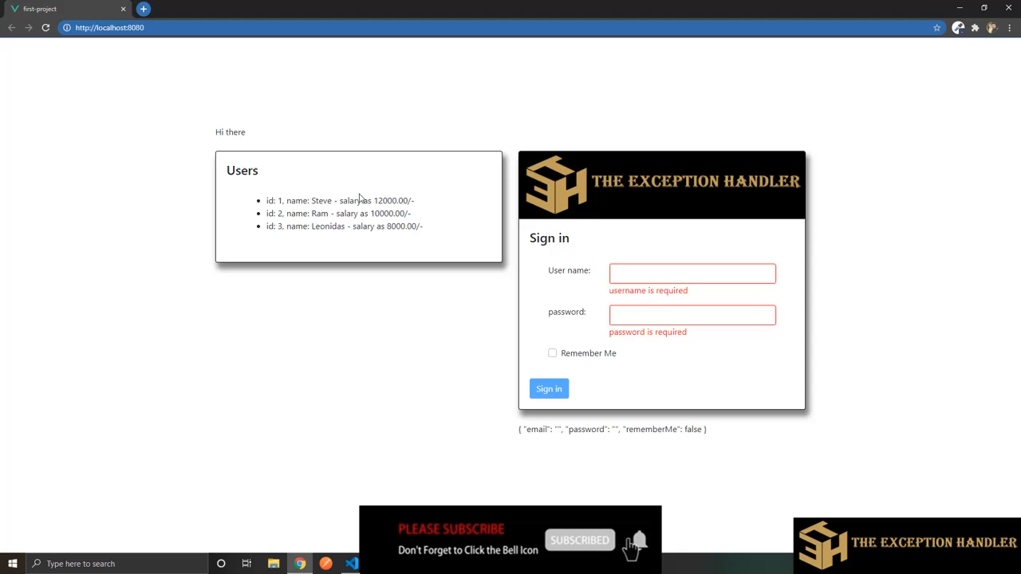
pyautogui.moveTo(374, 207)
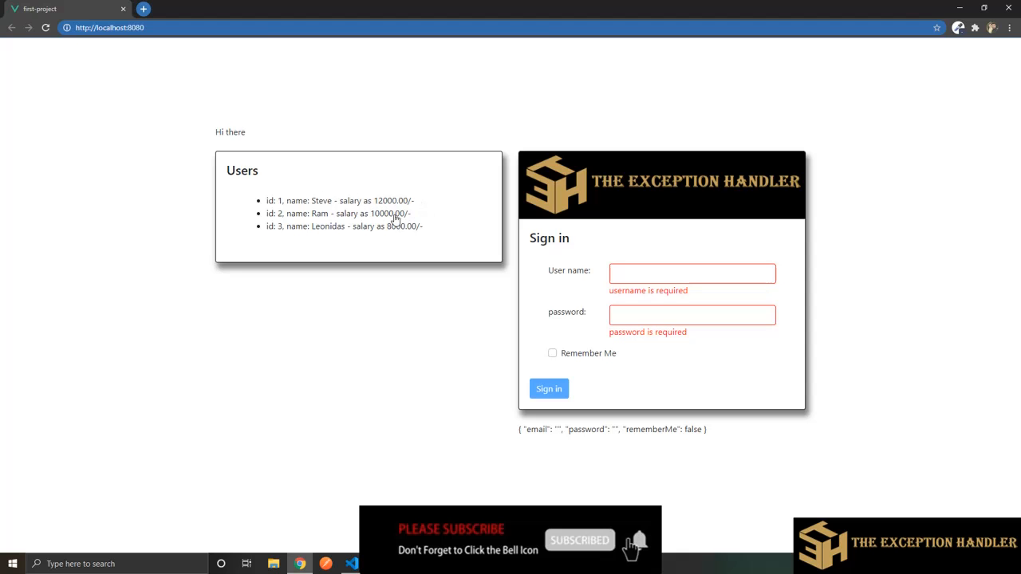
pyautogui.click(349, 564)
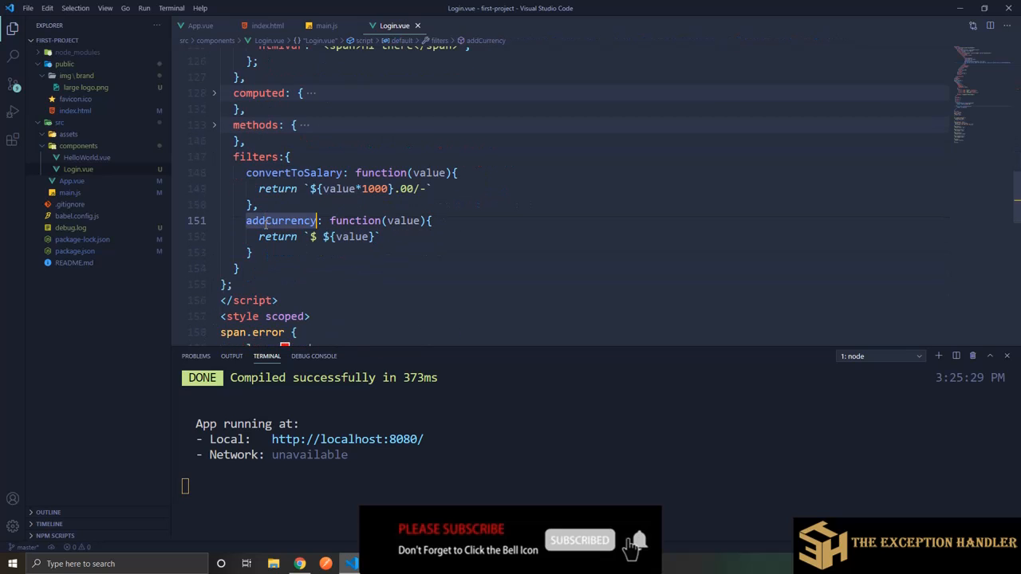
# Step: Chain addCurrency after convertToSalary in the salary line: {{user.salary | convertToSalary | addCurrency}}
pyautogui.doubleClick(280, 221)
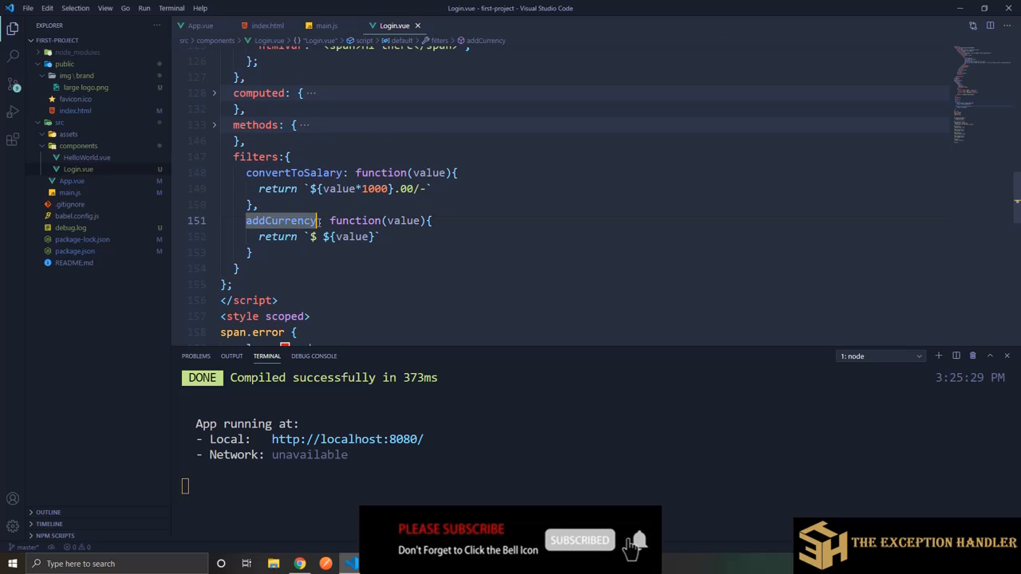
pyautogui.moveTo(283, 220)
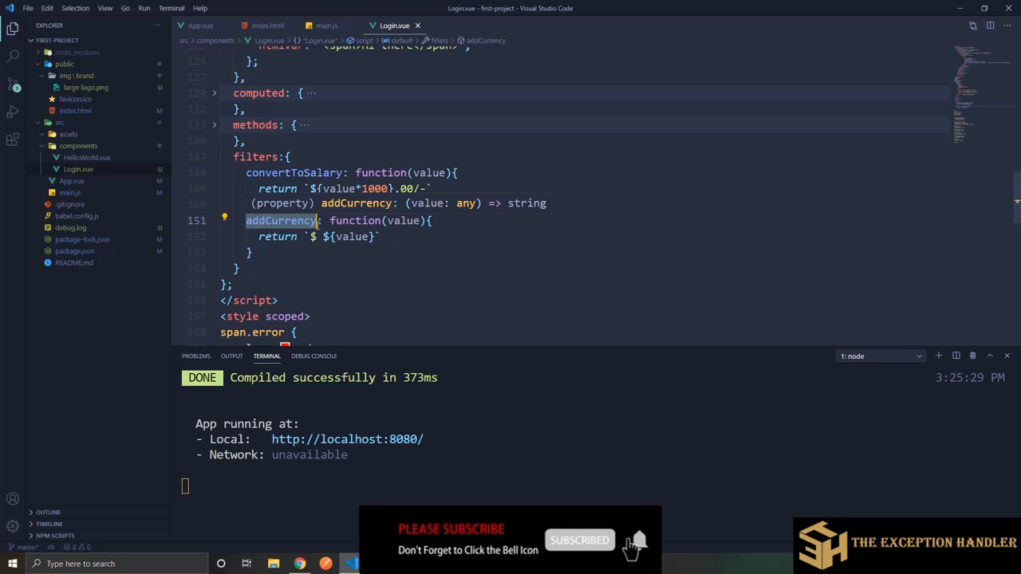
pyautogui.scroll(3)
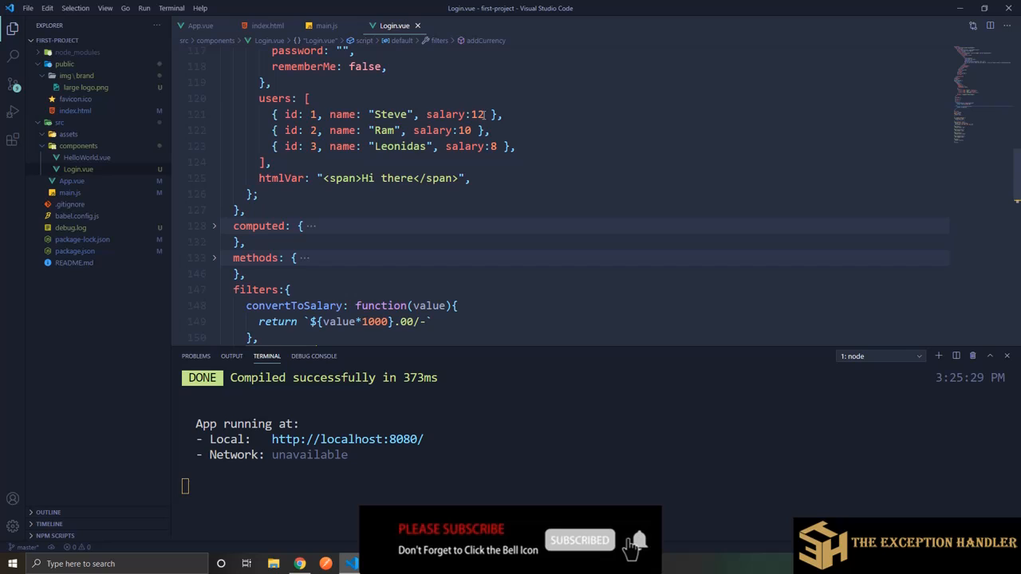
pyautogui.click(482, 114)
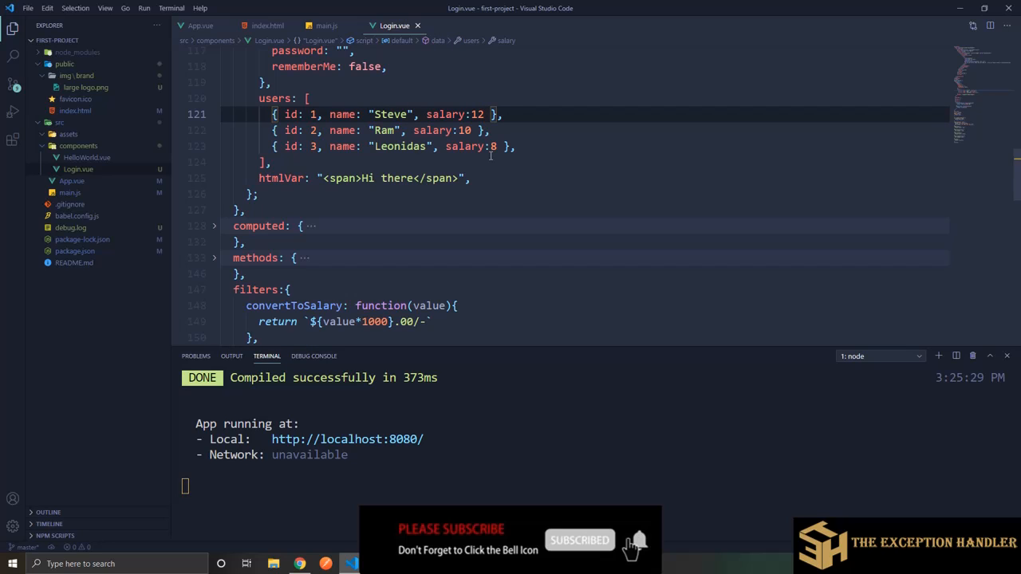
pyautogui.scroll(-3)
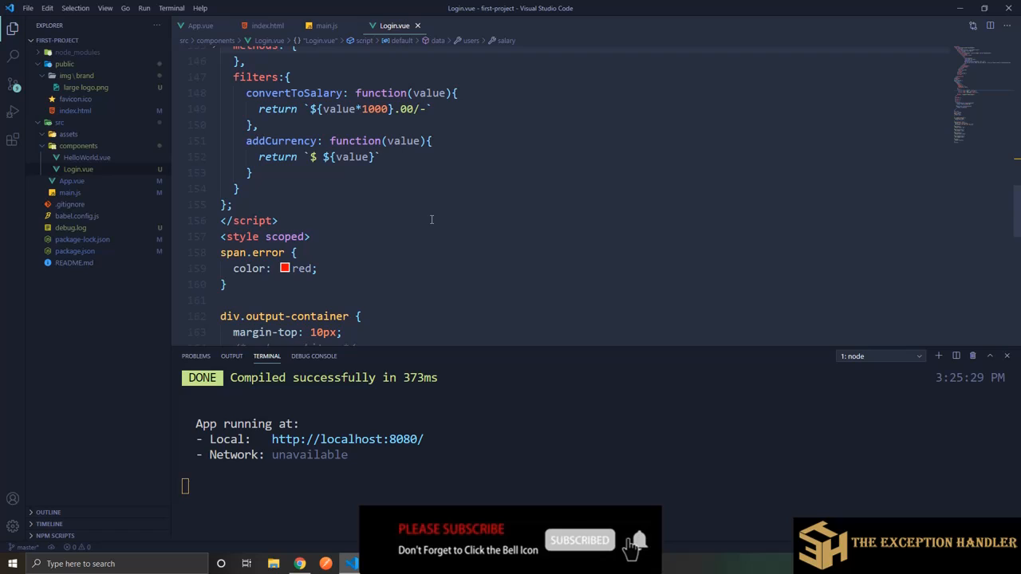
pyautogui.moveTo(423, 219)
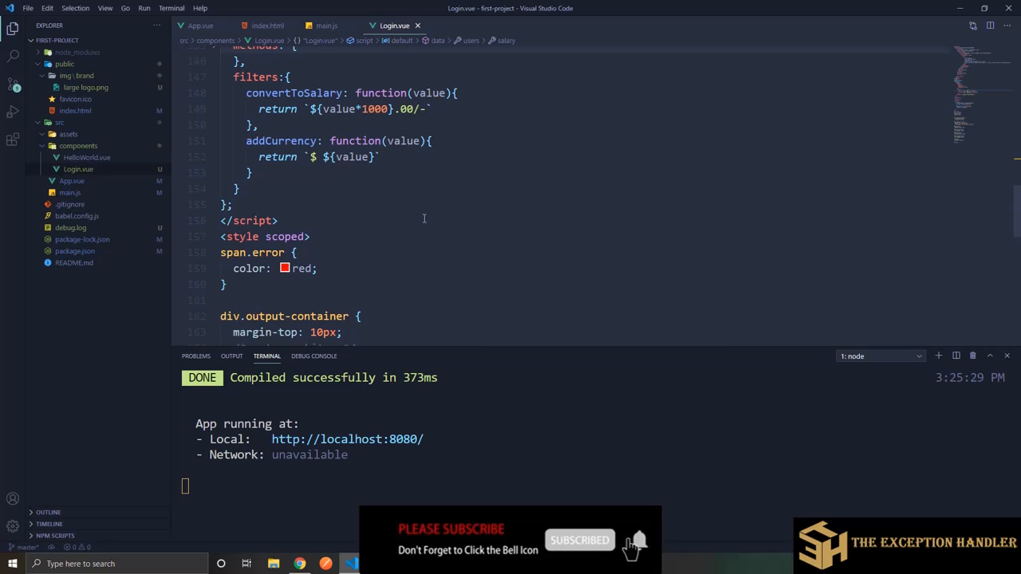
pyautogui.doubleClick(281, 141)
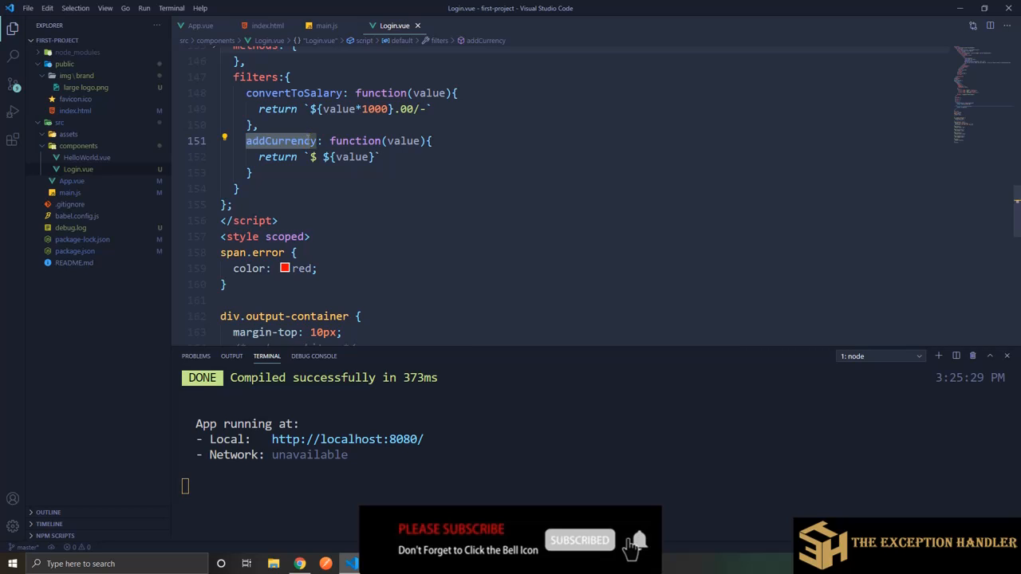
pyautogui.click(311, 157)
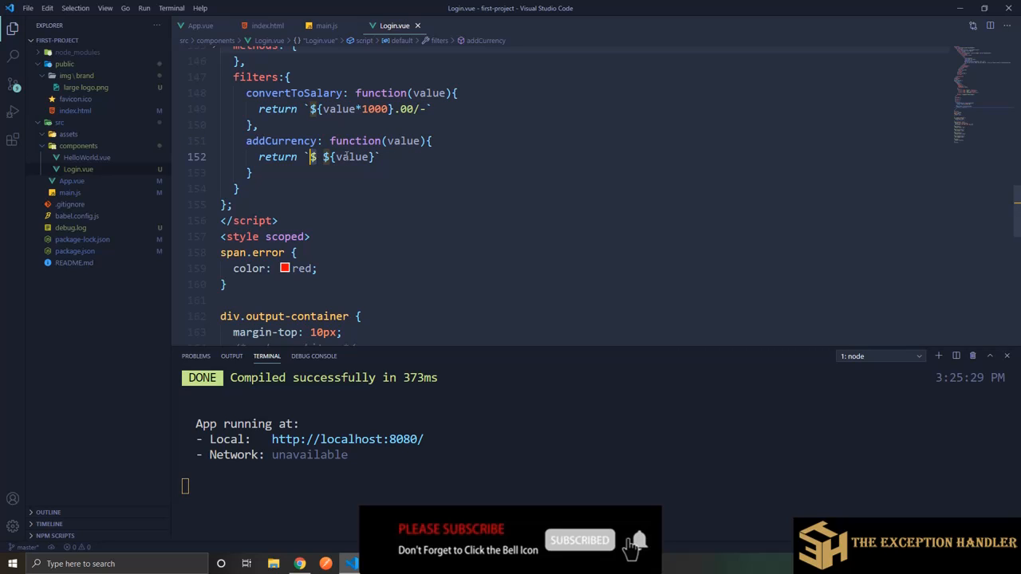
pyautogui.scroll(3)
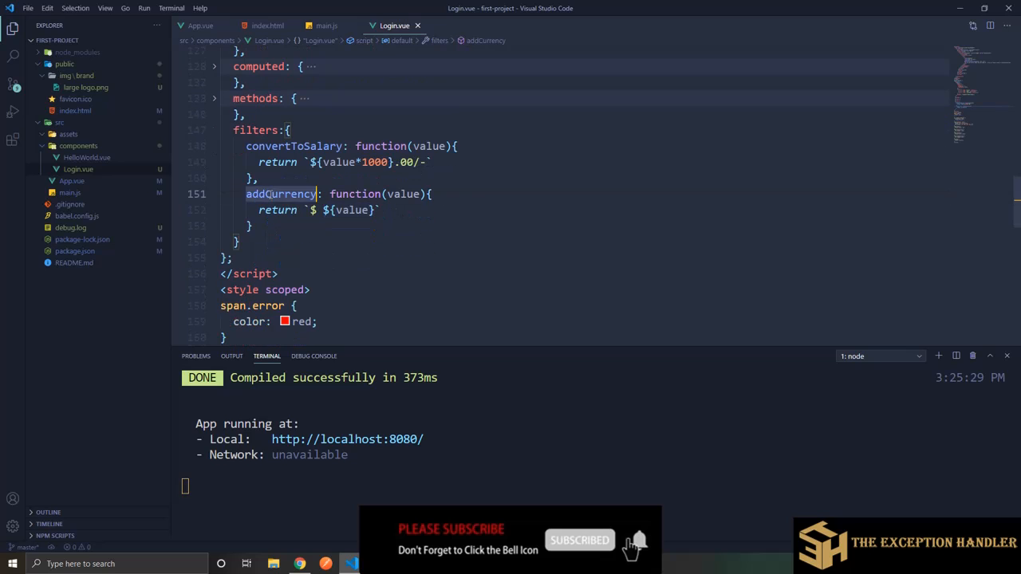
pyautogui.scroll(3)
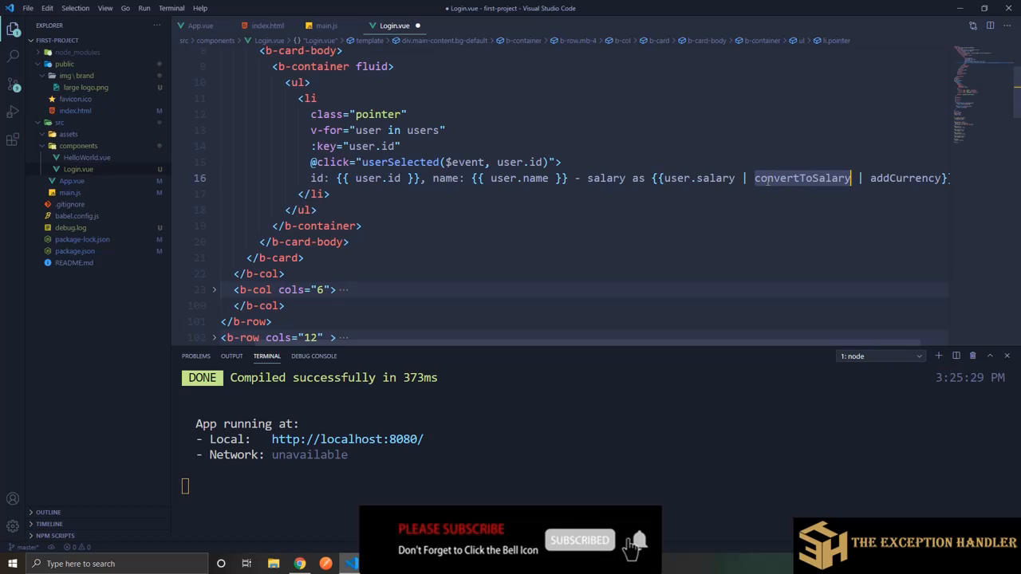
# Step: View the Chrome Users list salaries like $ 12000.00/-, $ 10000.00/- and $ 8000.00/-
pyautogui.scroll(-3)
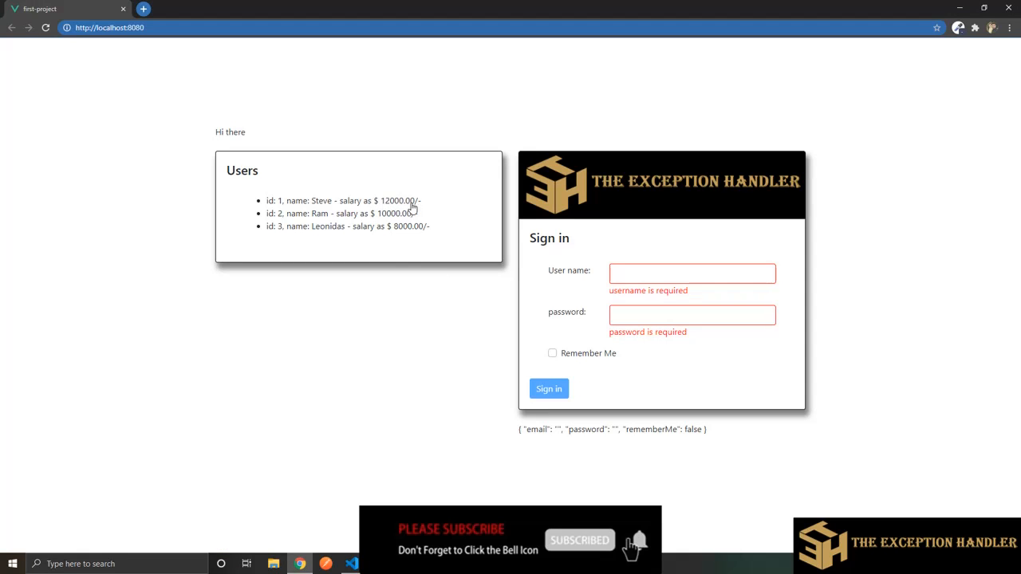
pyautogui.click(349, 564)
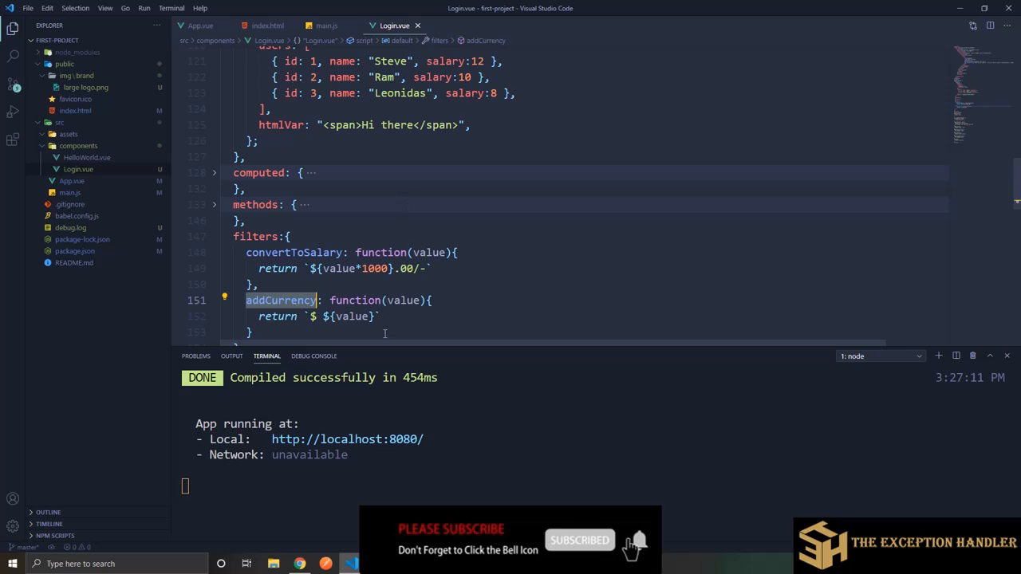
pyautogui.scroll(-3)
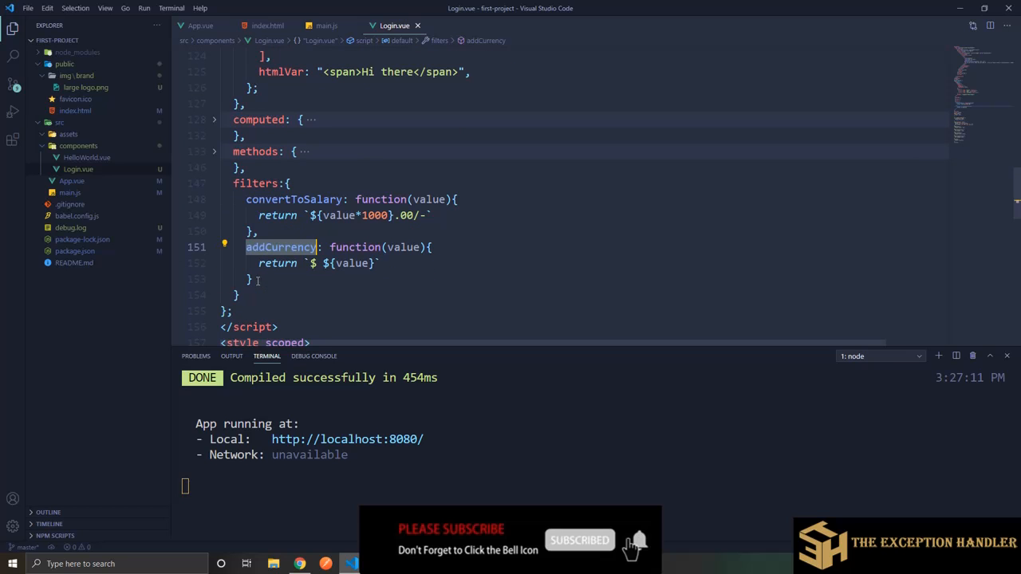
pyautogui.click(251, 280)
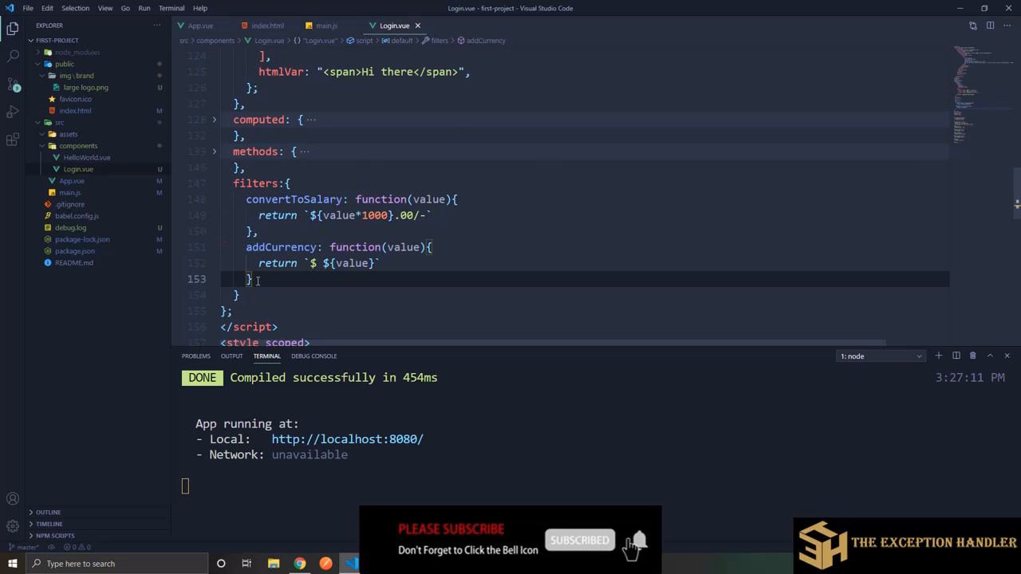
pyautogui.click(299, 564)
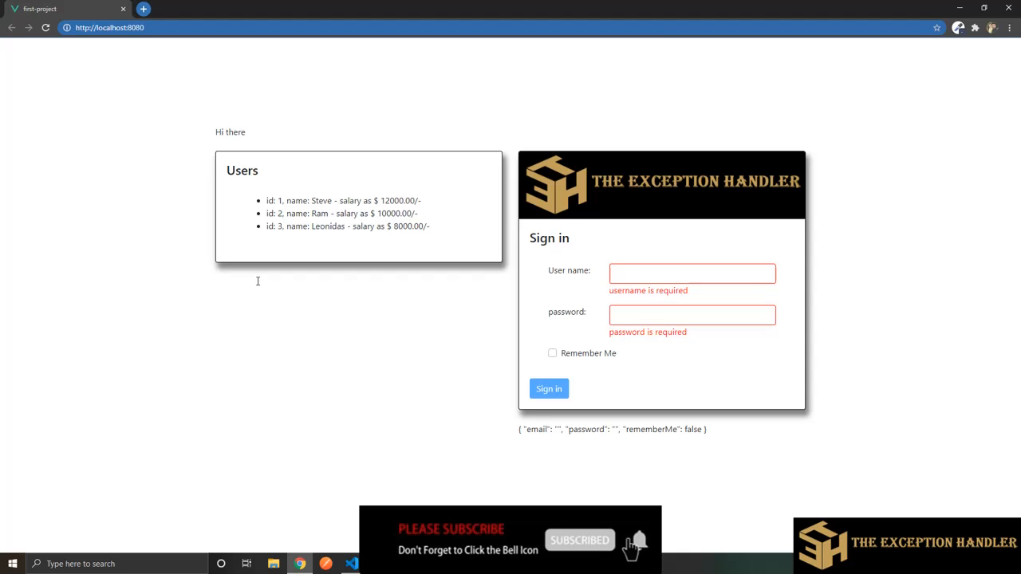
pyautogui.click(349, 564)
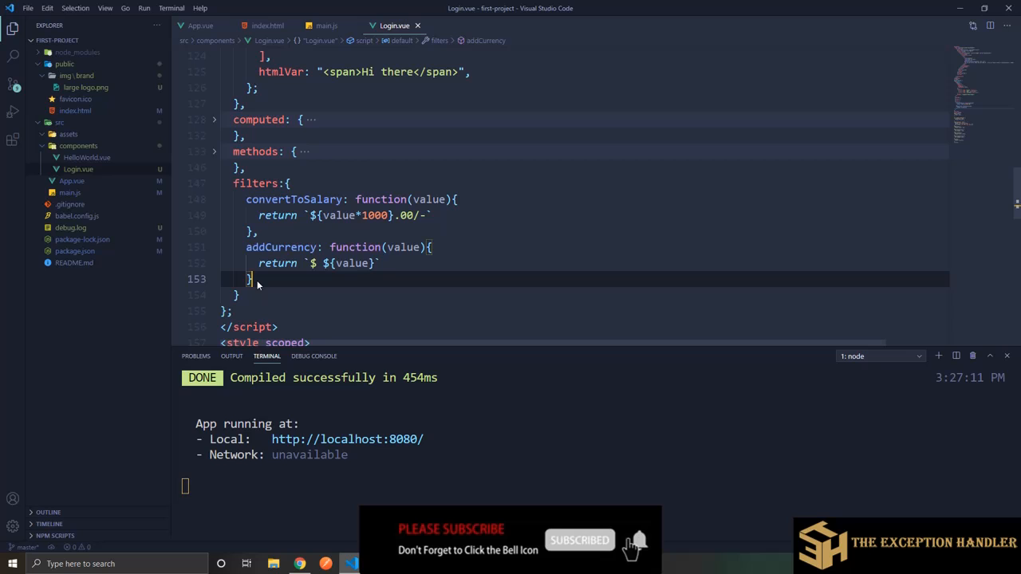
pyautogui.click(298, 564)
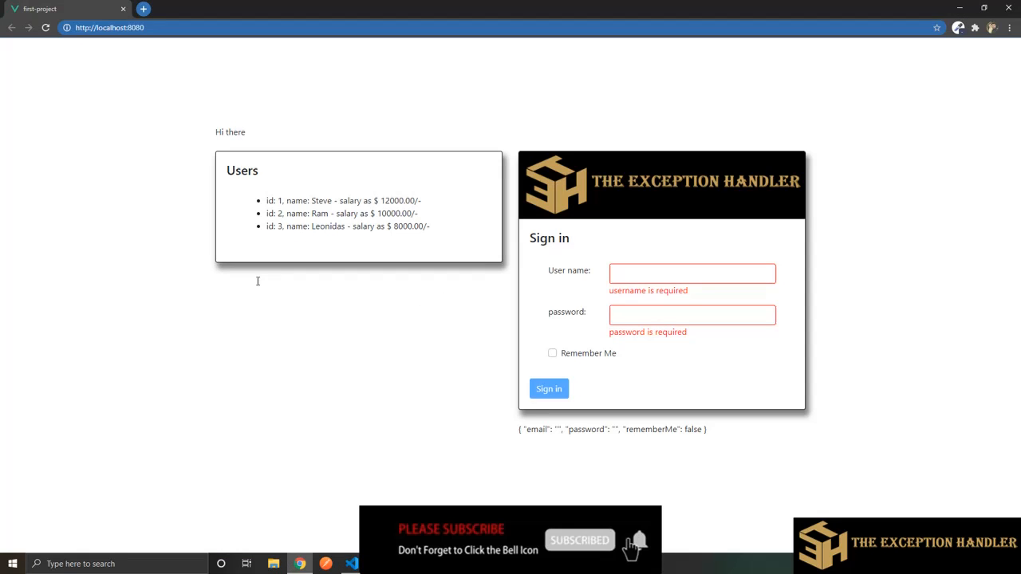
pyautogui.click(349, 564)
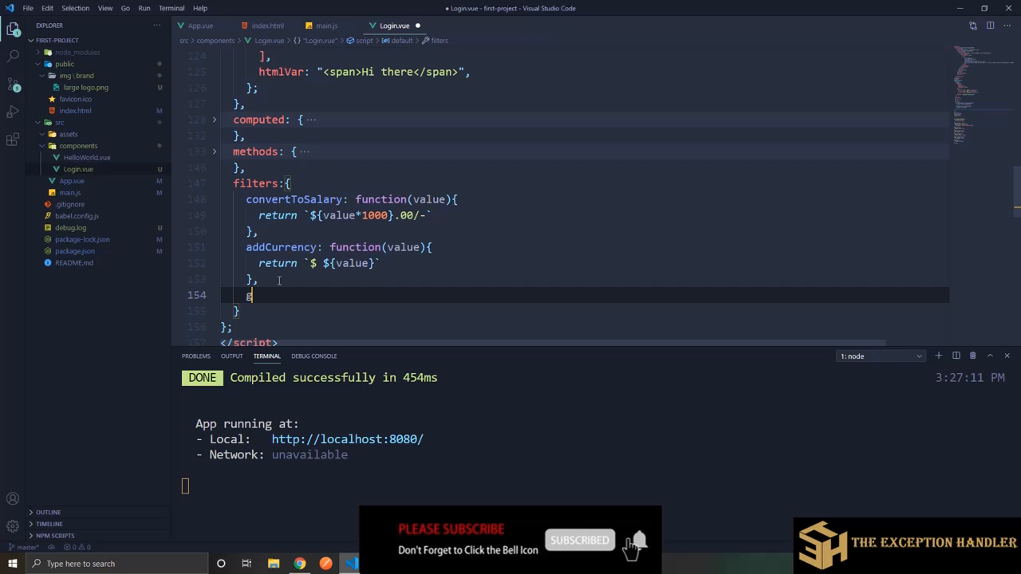
# Step: Add a groupSeprator filter returning `${value}` after addCurrency, written with '='
pyautogui.write('roupSe')
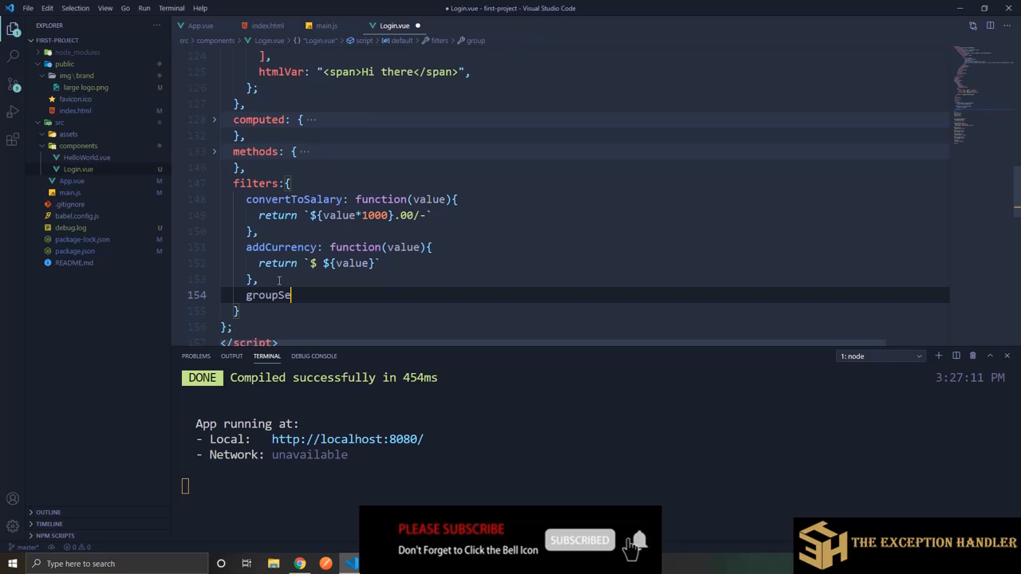
pyautogui.write('prator')
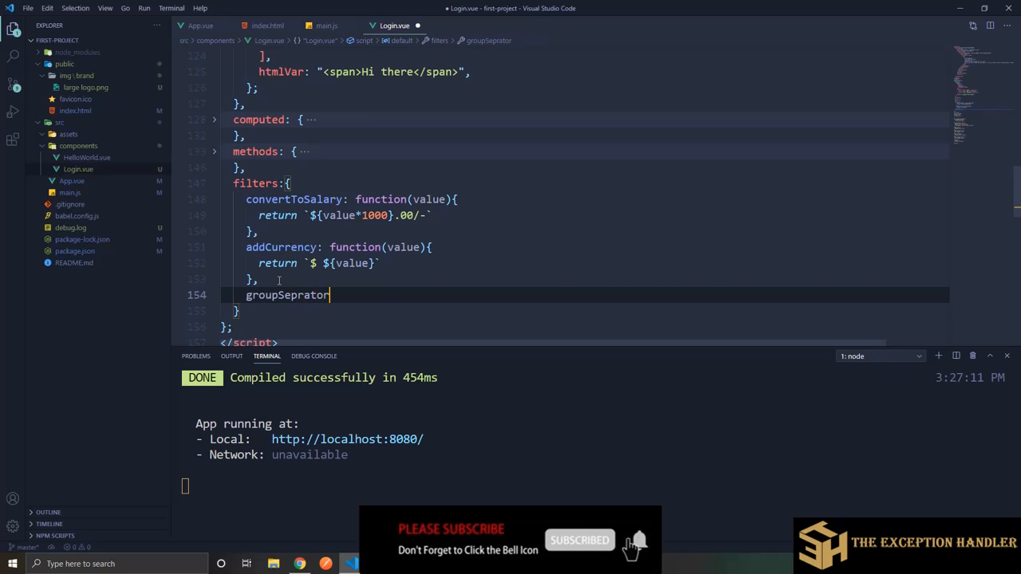
pyautogui.write('= function(value){')
pyautogui.write('return `${value}`')
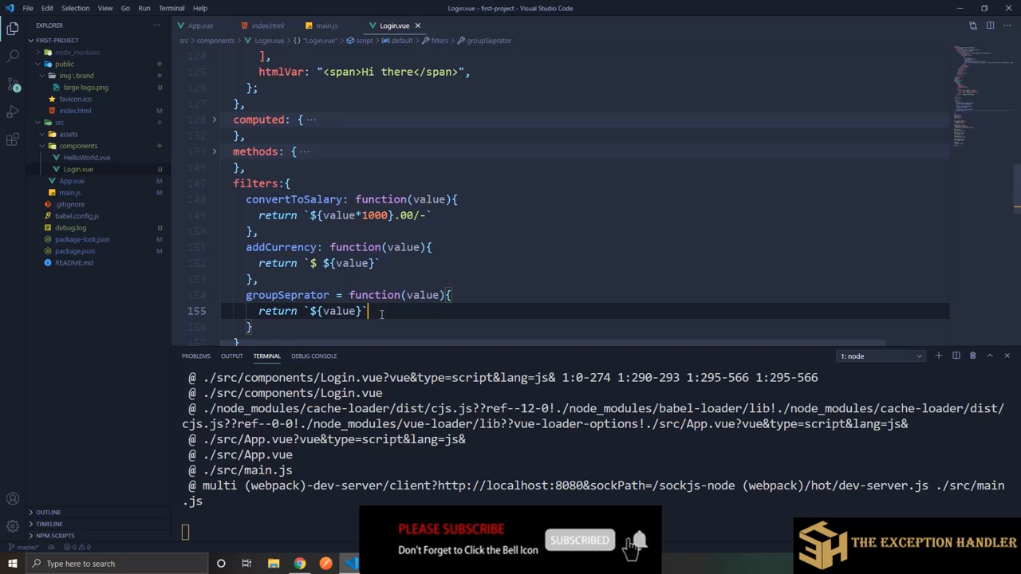
pyautogui.doubleClick(288, 295)
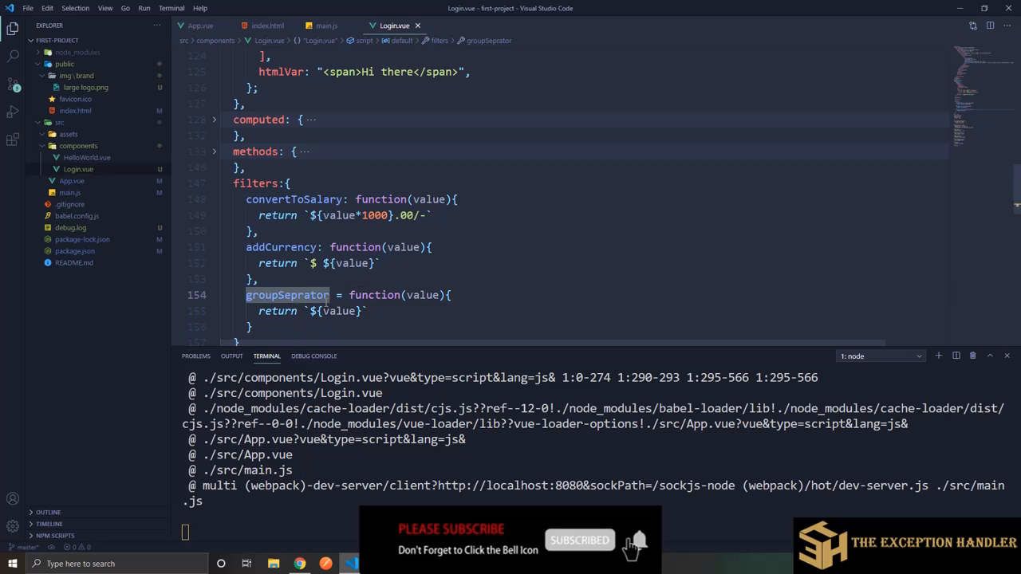
pyautogui.moveTo(287, 295)
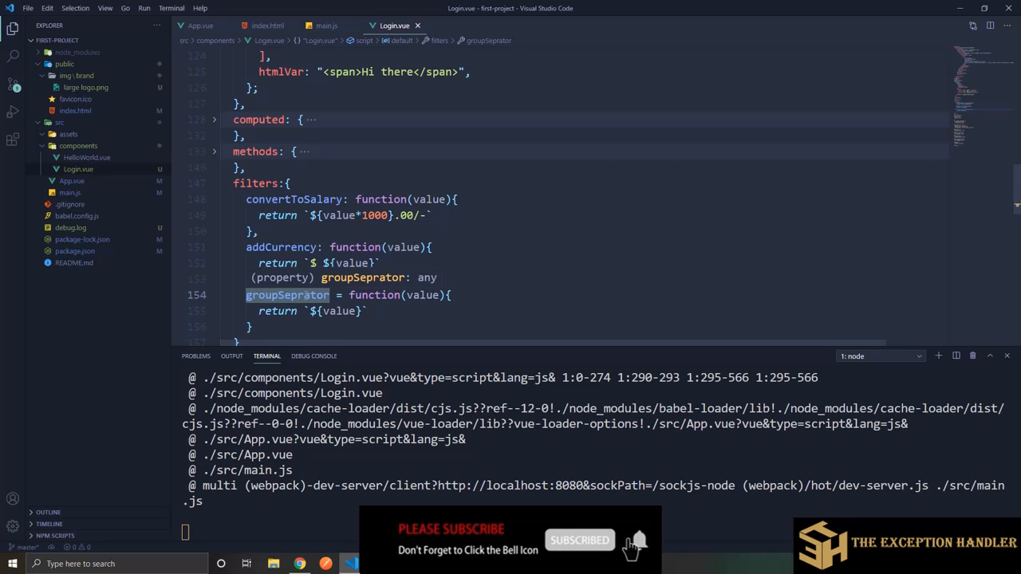
pyautogui.scroll(3)
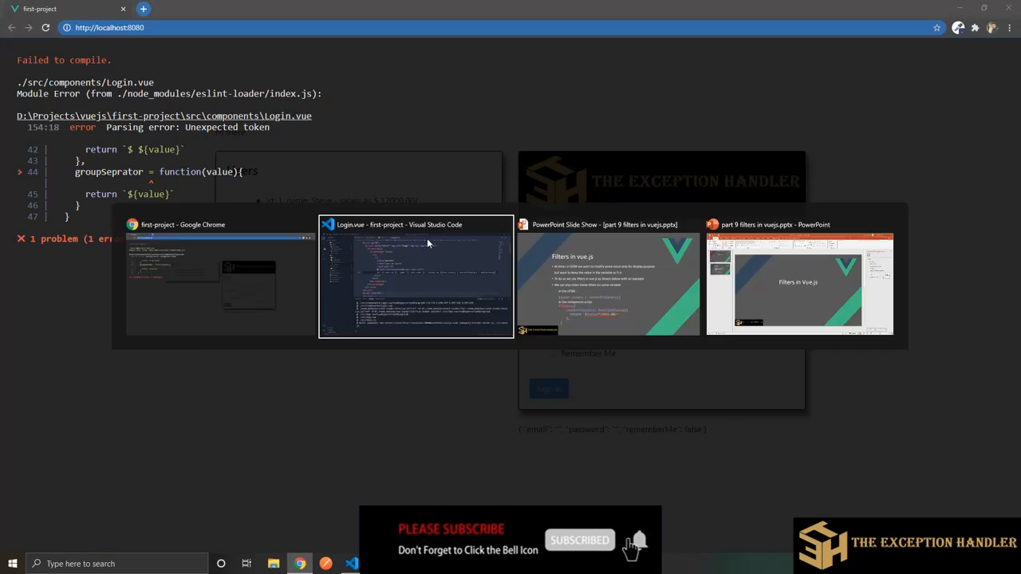
# Step: Delete the broken groupSeprator filter and confirm the app compiles again
pyautogui.click(416, 275)
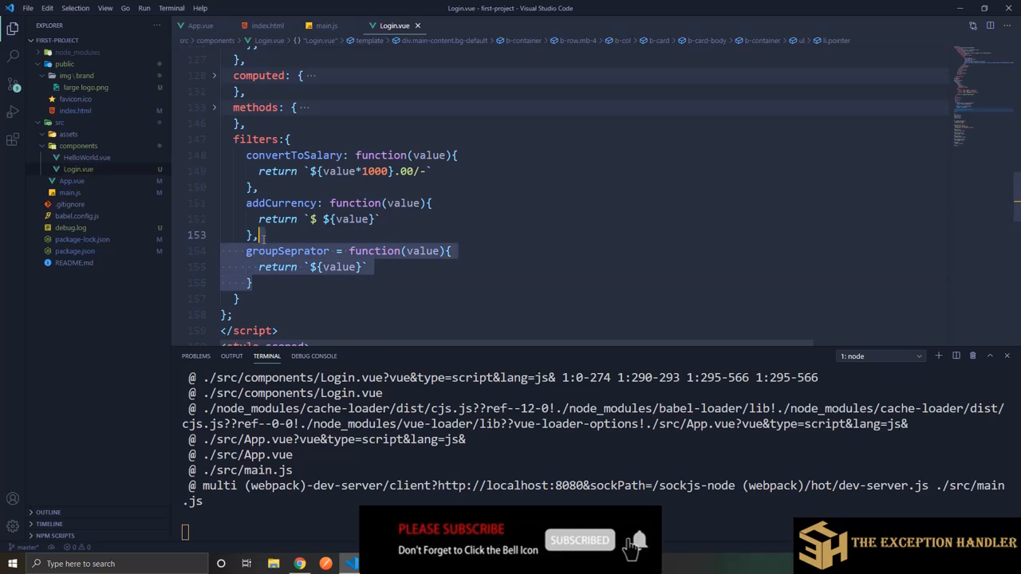
pyautogui.press('Delete')
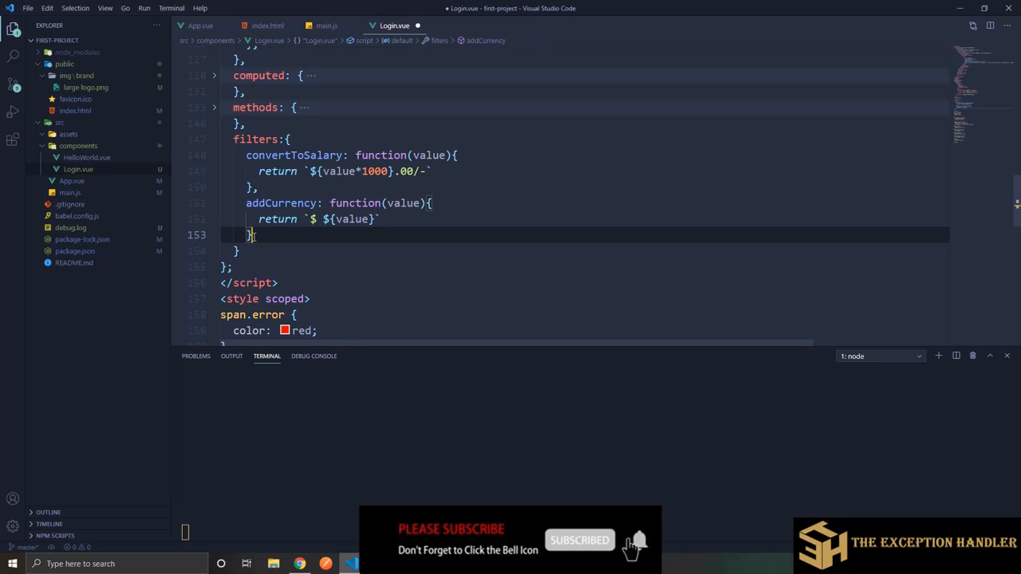
pyautogui.click(298, 564)
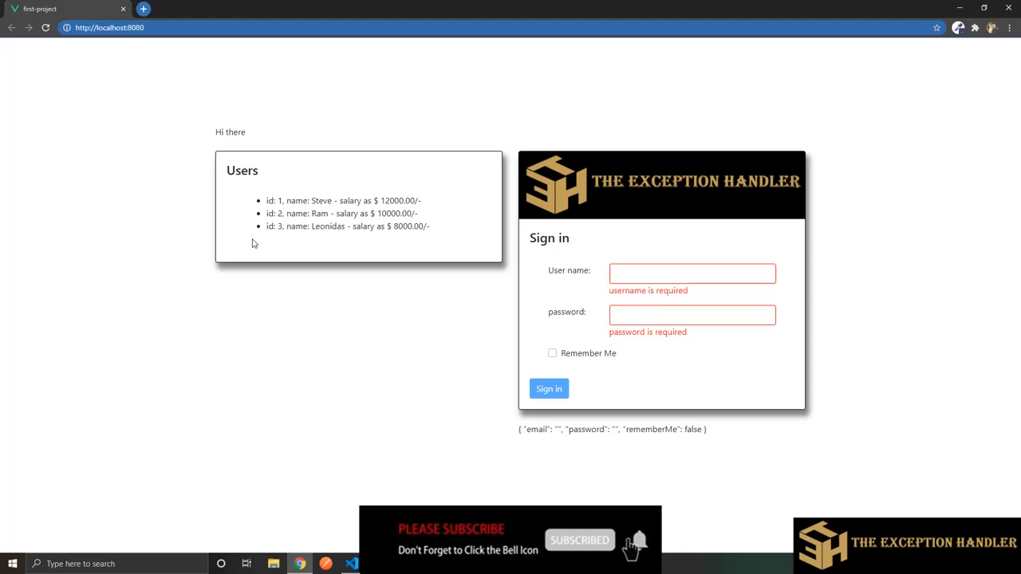
pyautogui.click(349, 564)
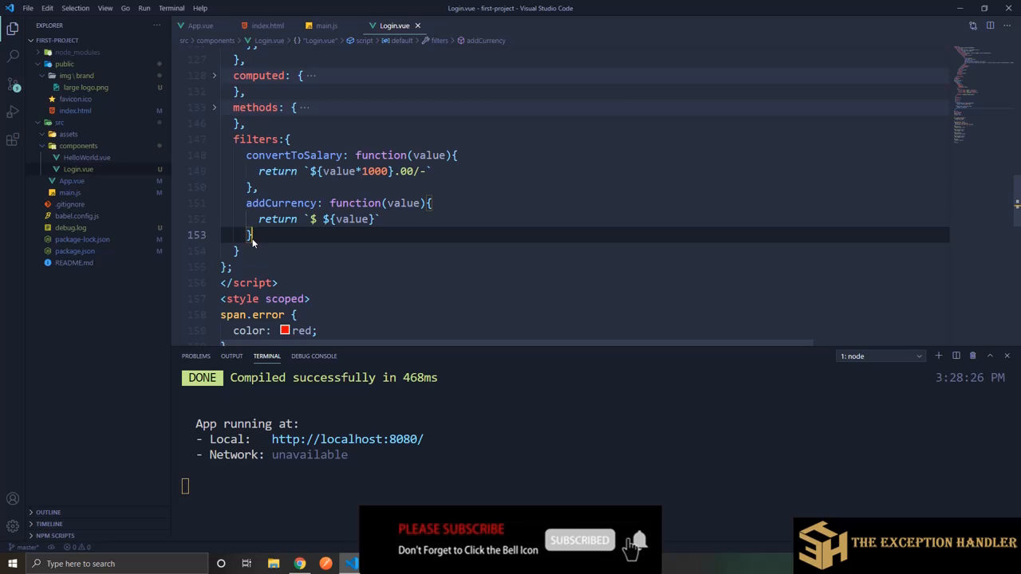
pyautogui.scroll(3)
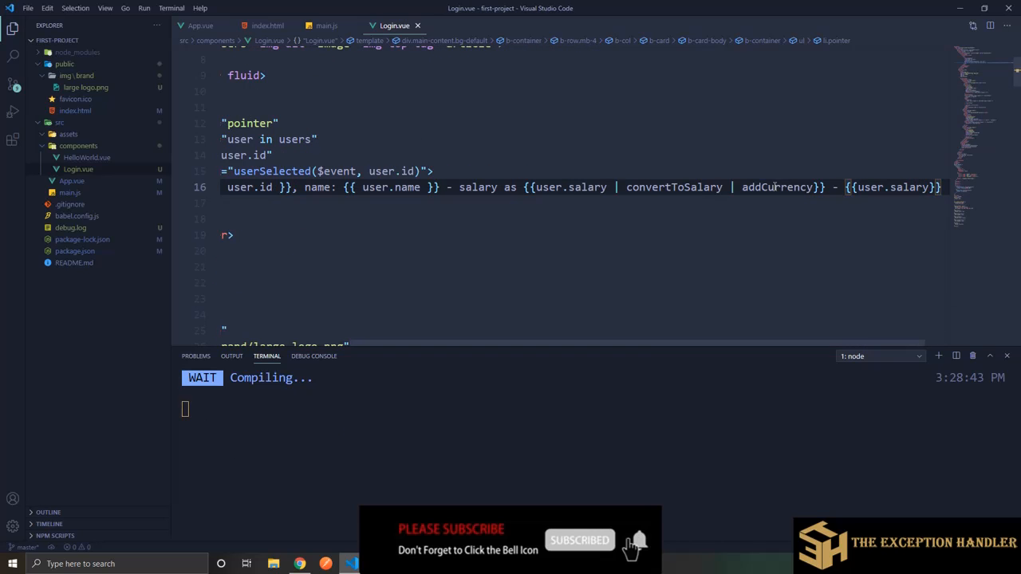
# Step: Verify Chrome shows formatted and raw salaries like '$ 12000.00/- - 12'
pyautogui.click(299, 564)
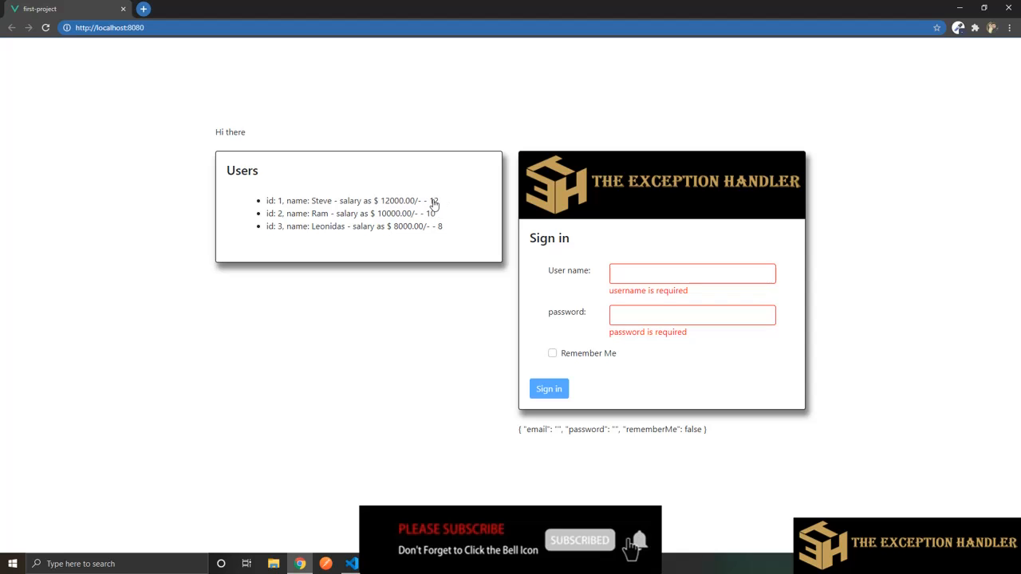
pyautogui.click(349, 564)
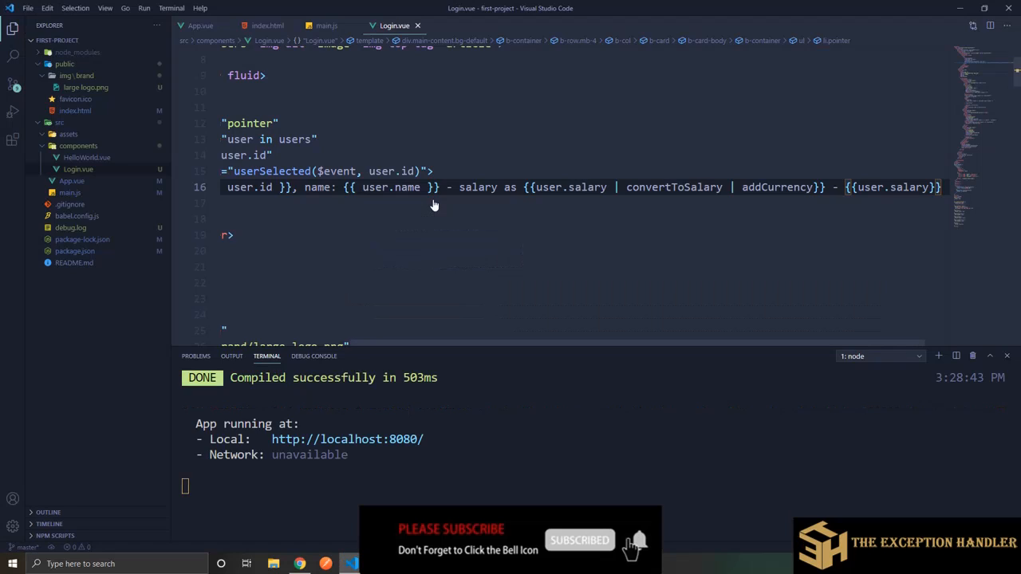
pyautogui.click(298, 564)
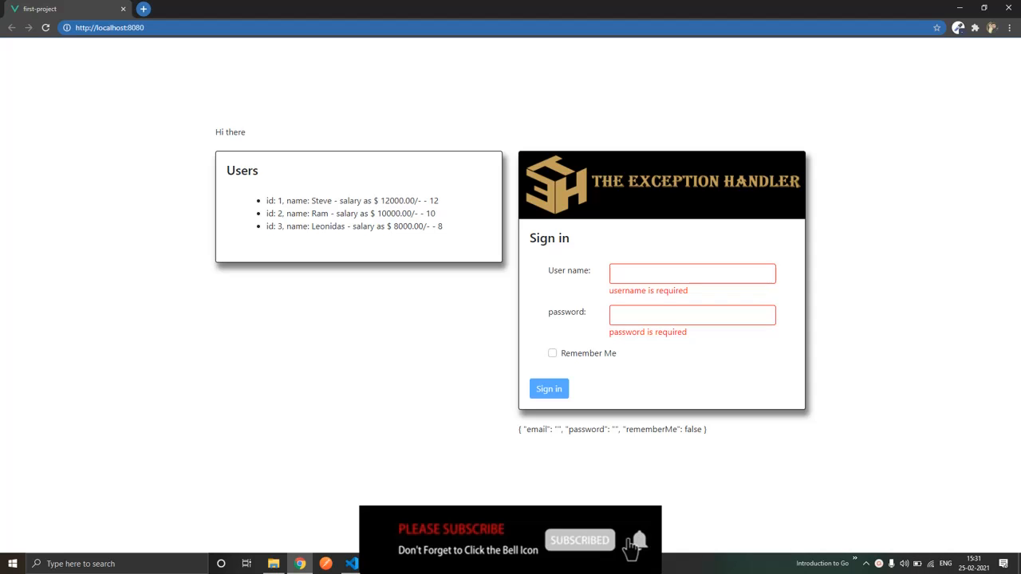
pyautogui.click(192, 9)
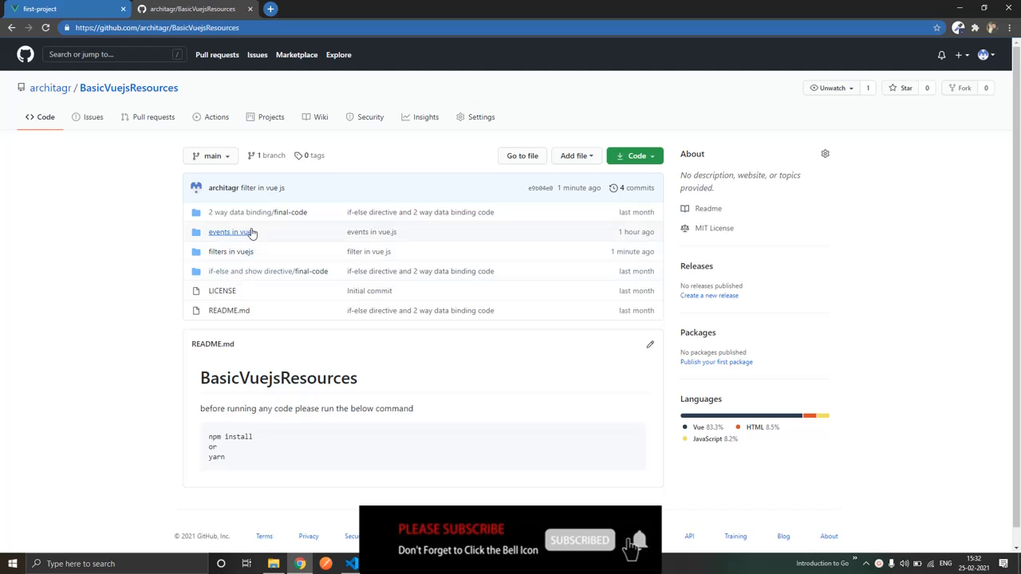
pyautogui.moveTo(232, 251)
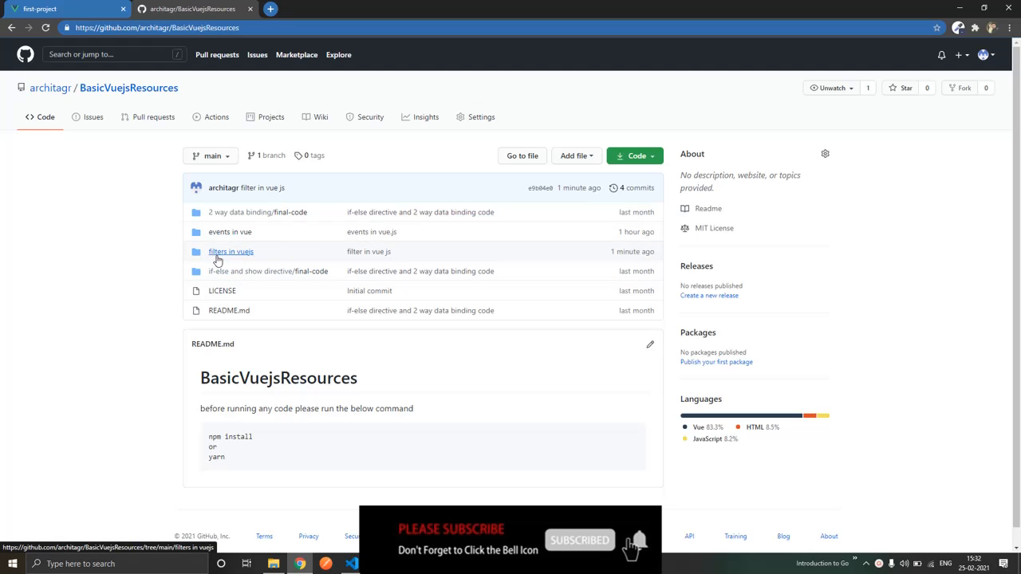
pyautogui.moveTo(230, 251)
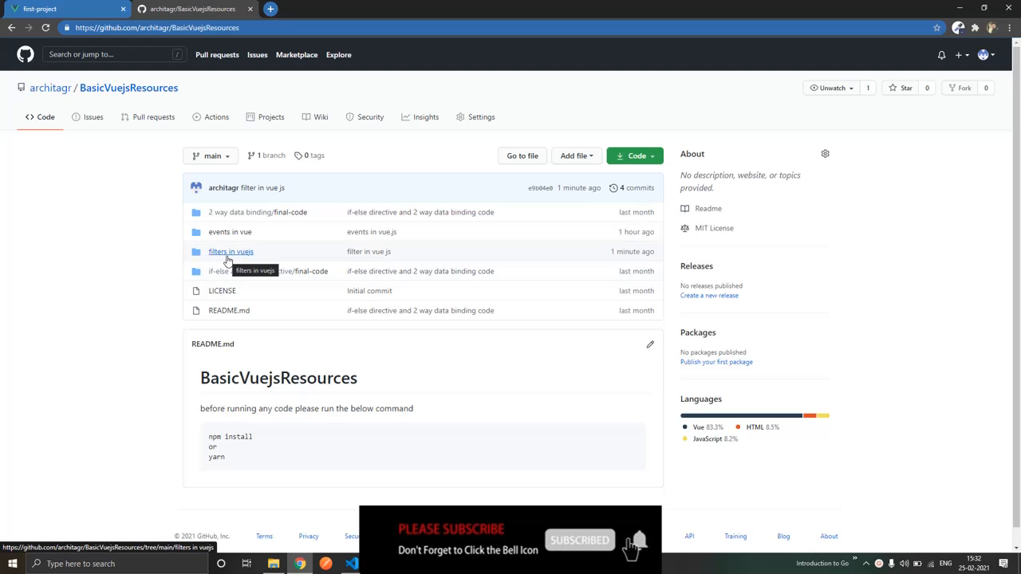
pyautogui.moveTo(231, 255)
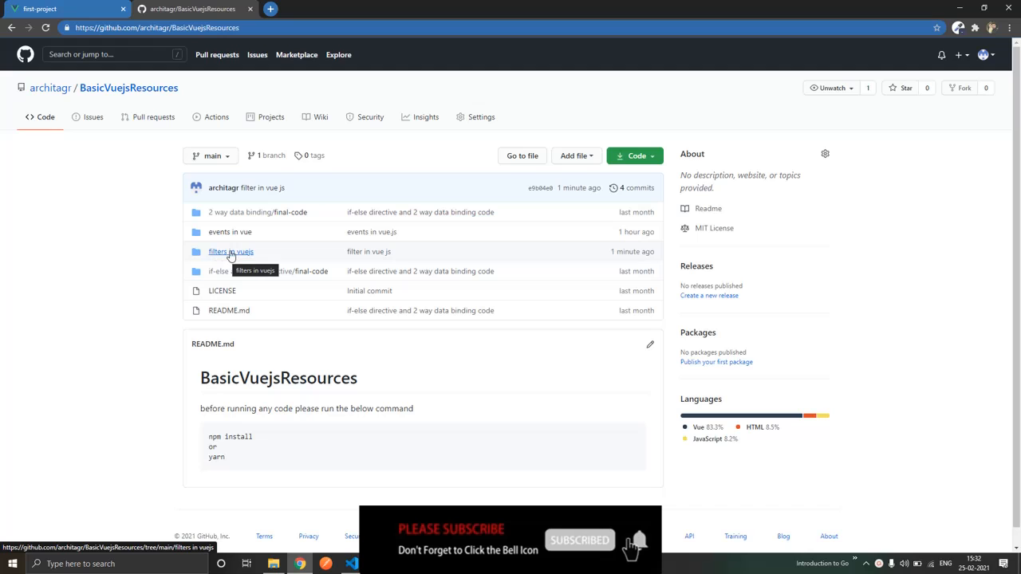
# Step: Browse filters in vuejs > src > components > Login.vue in the BasicVuejsResources repo
pyautogui.click(231, 251)
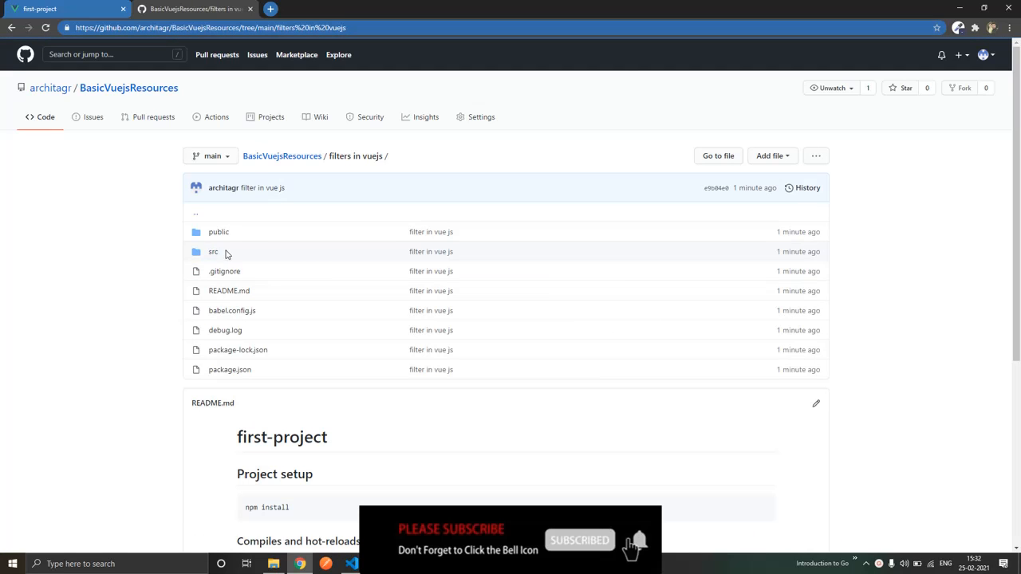
pyautogui.moveTo(223, 325)
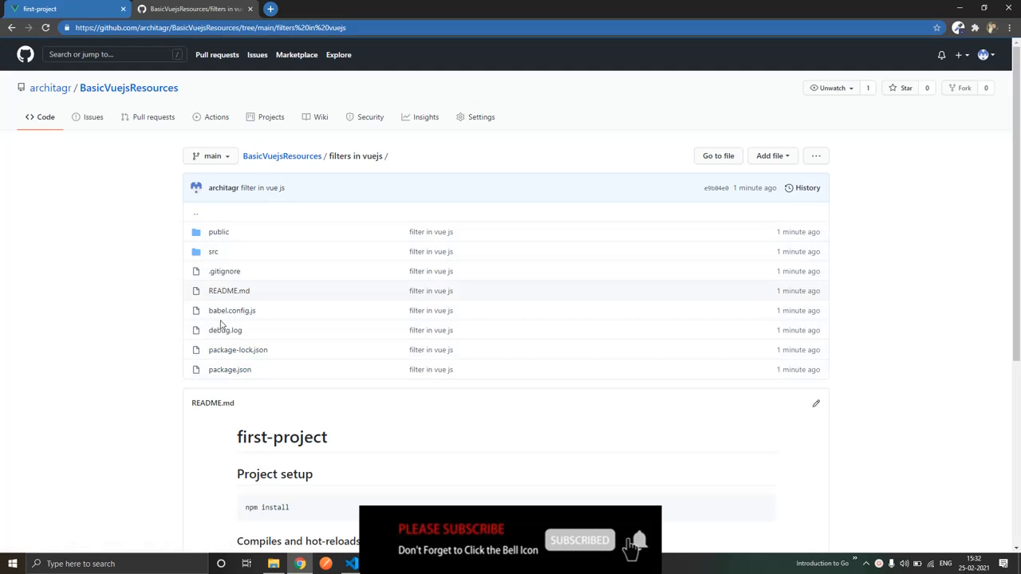
pyautogui.moveTo(226, 315)
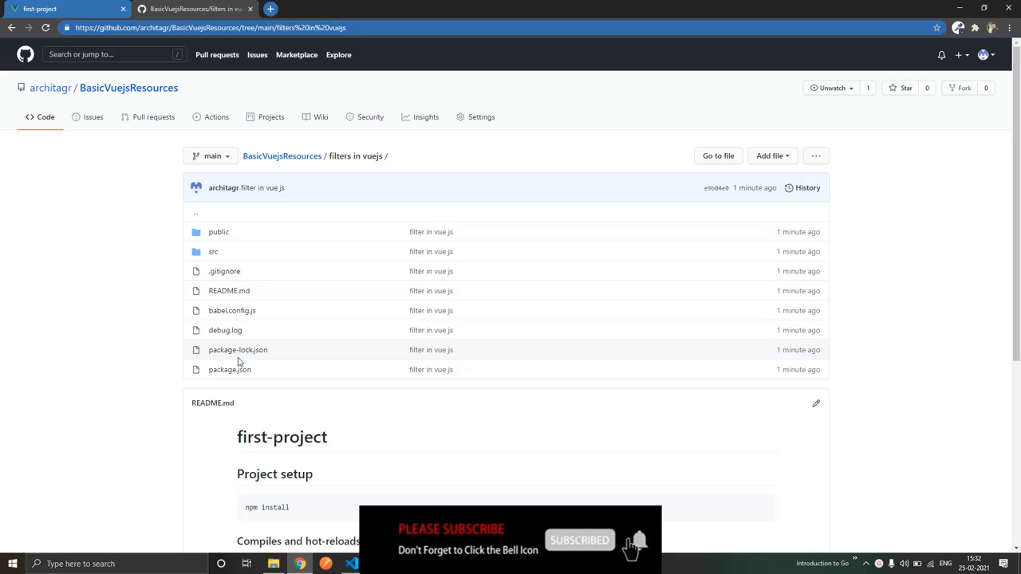
pyautogui.click(213, 251)
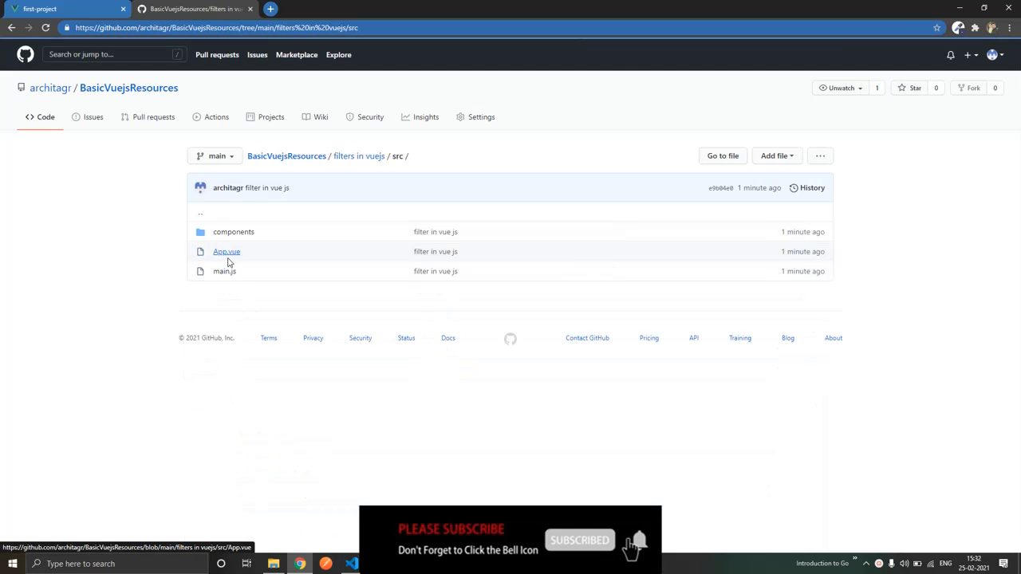
pyautogui.click(233, 231)
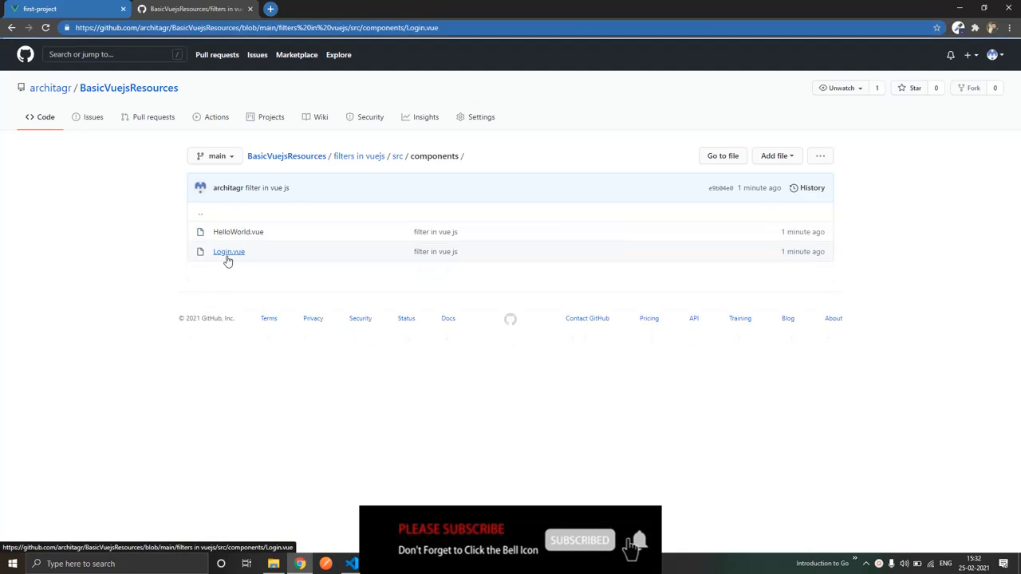
pyautogui.click(229, 251)
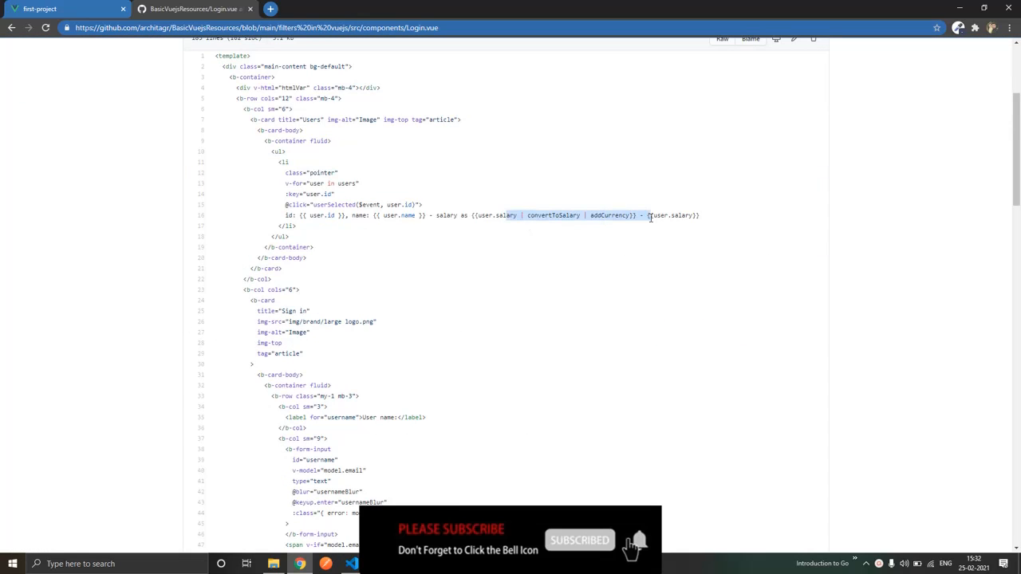
pyautogui.scroll(3)
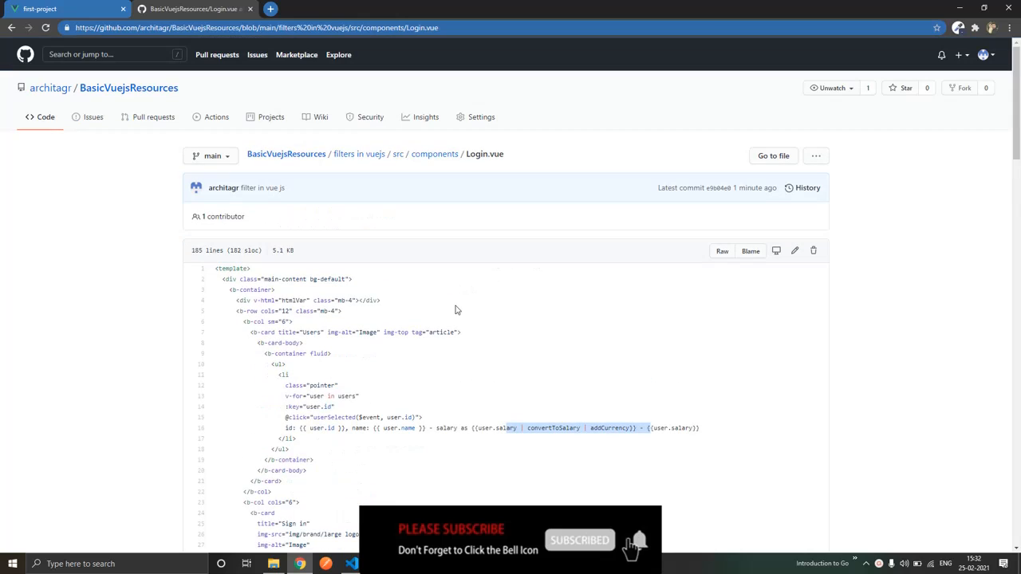
pyautogui.moveTo(424, 291)
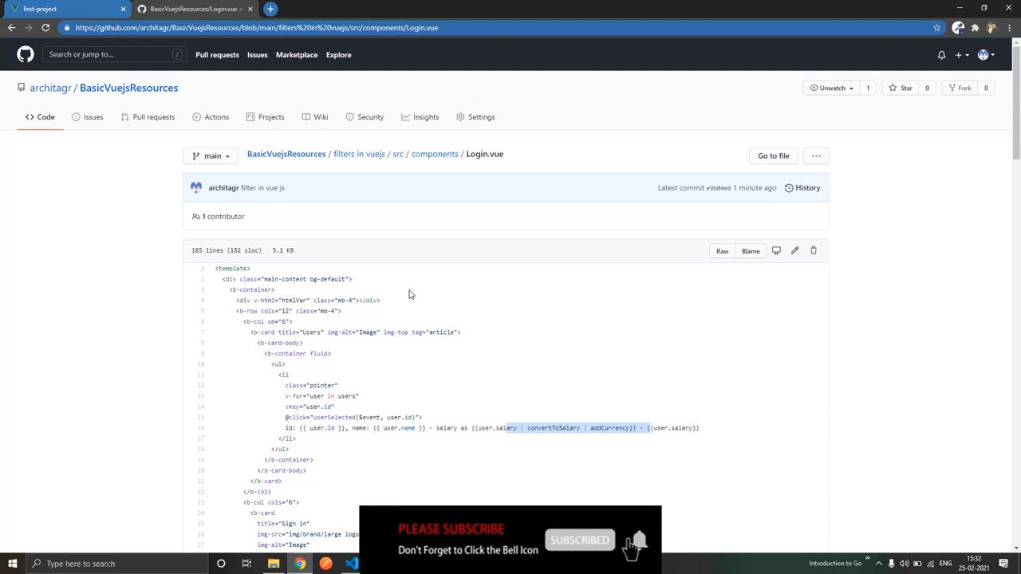
pyautogui.moveTo(247, 48)
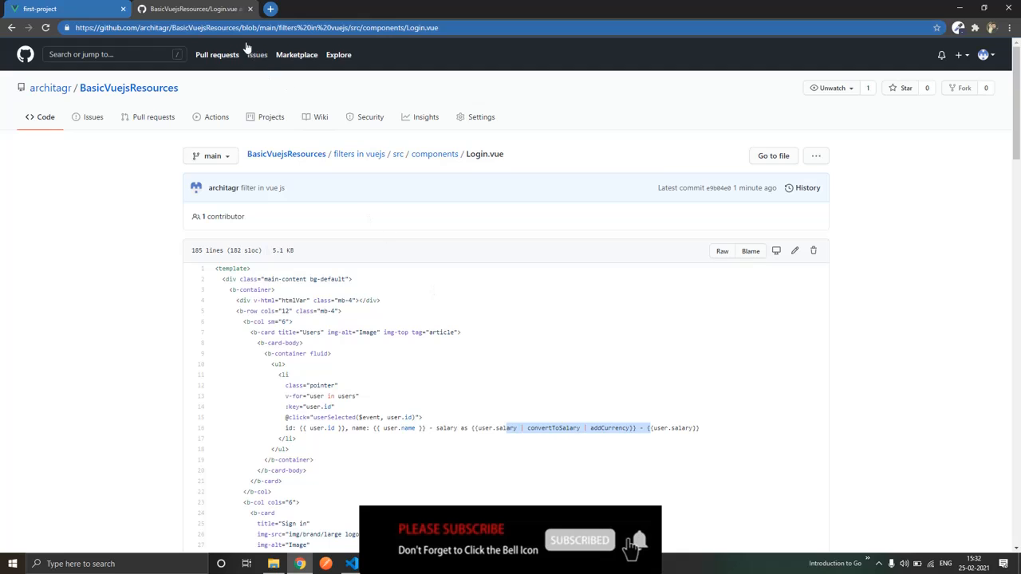